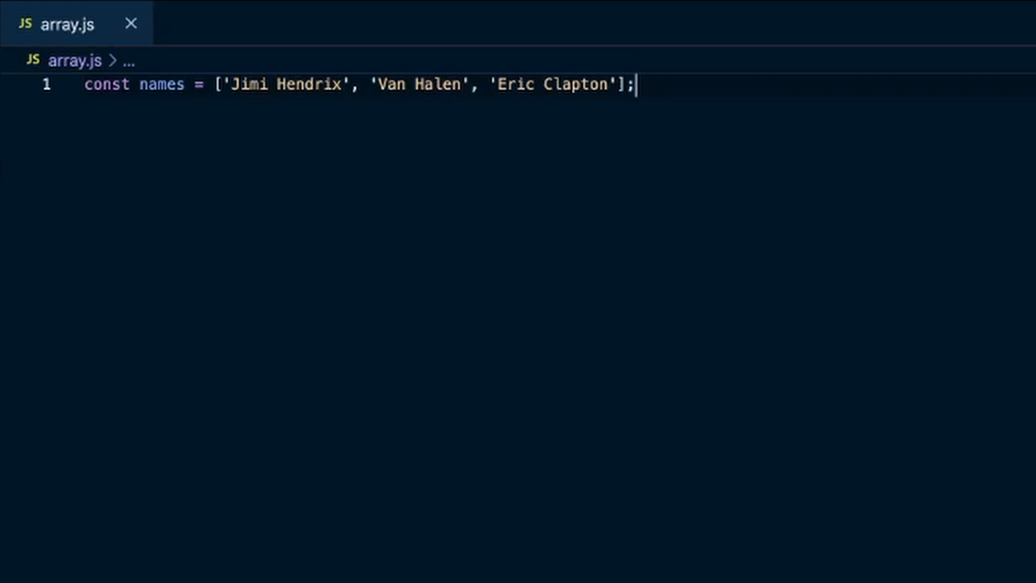
pyautogui.moveTo(443, 100)
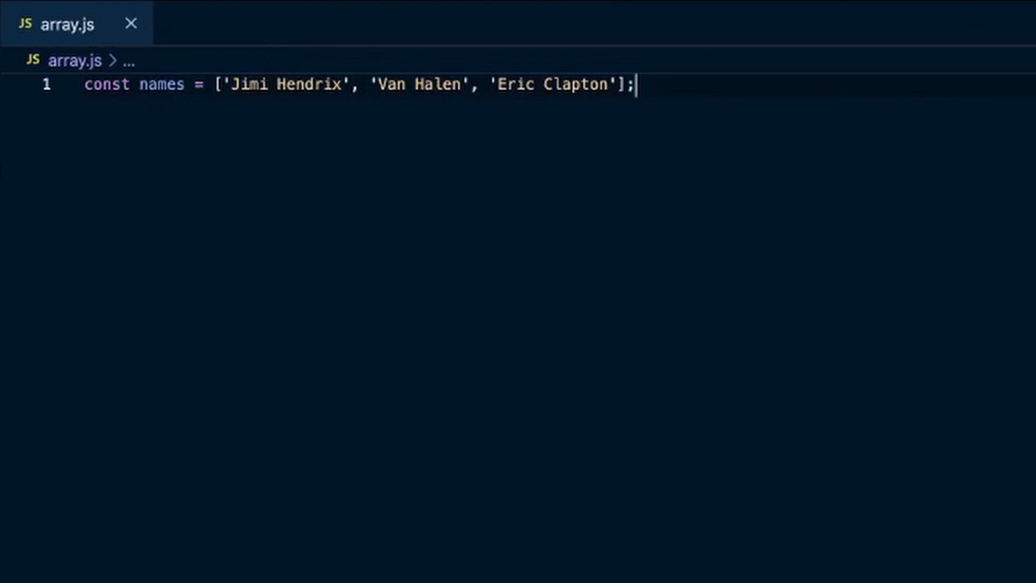
# Step: Add a names.sort() call on a new line below the names array
pyautogui.press('Enter')
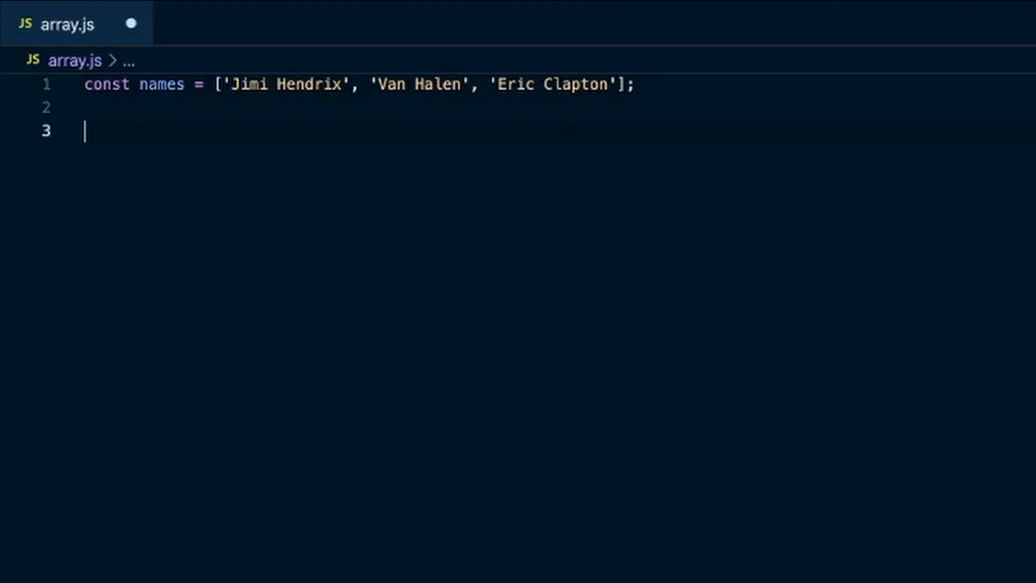
pyautogui.write('names')
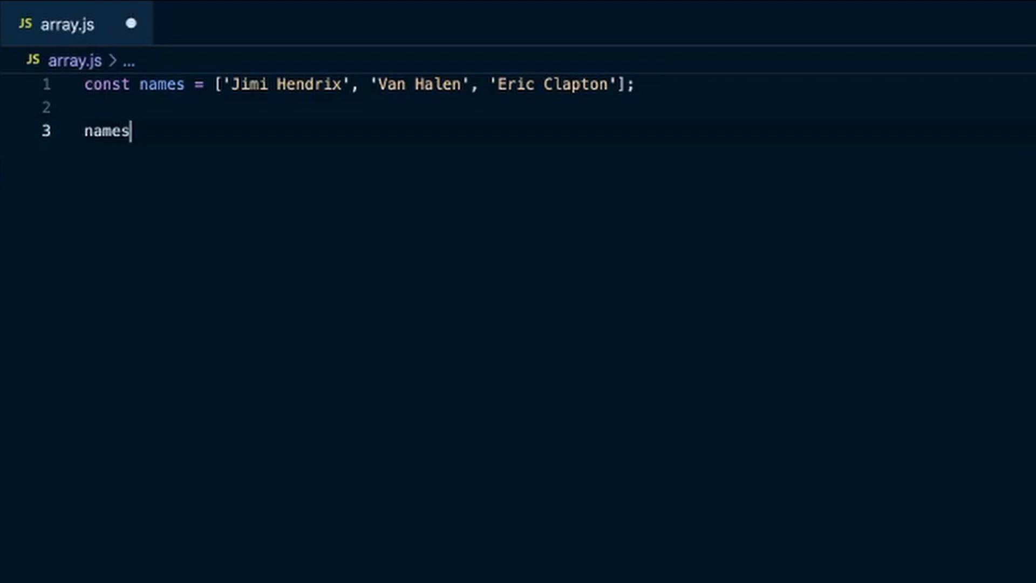
pyautogui.write('.sort()')
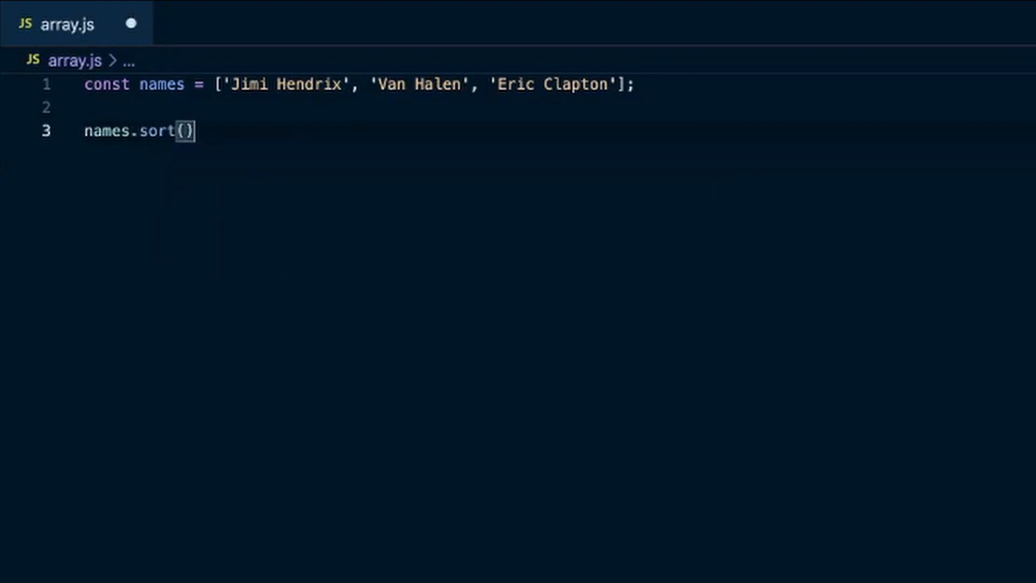
pyautogui.moveTo(415, 108)
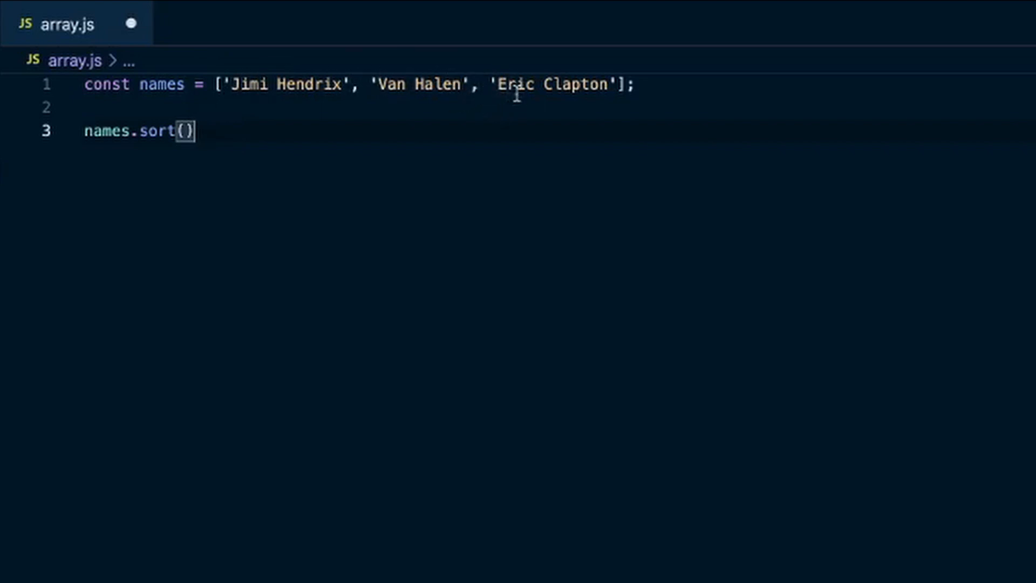
pyautogui.moveTo(743, 104)
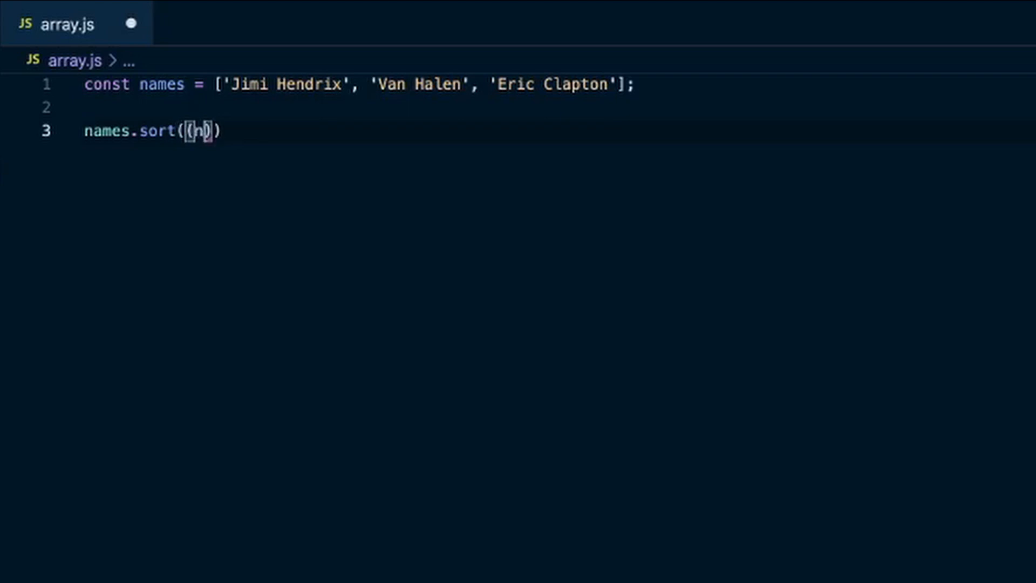
# Step: Write the (name1, name2) => callback whose body begins with name1.split()
pyautogui.write('ame1,')
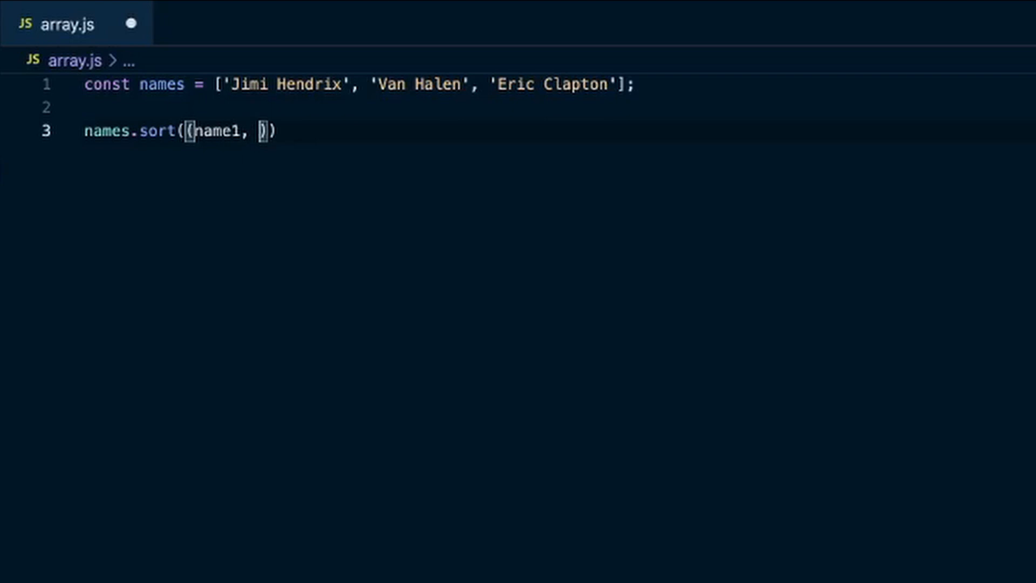
pyautogui.write('name2')
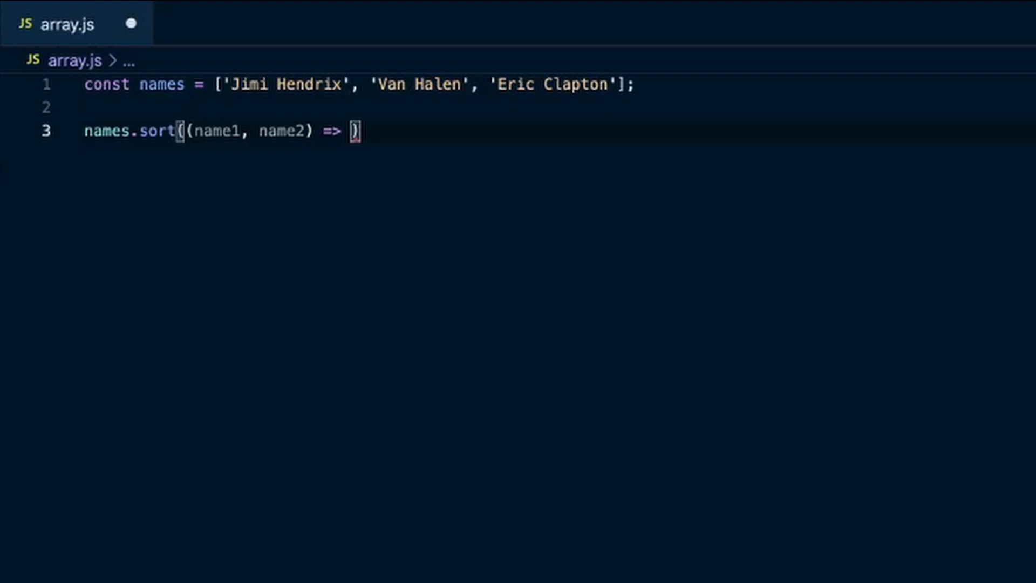
pyautogui.write('nam')
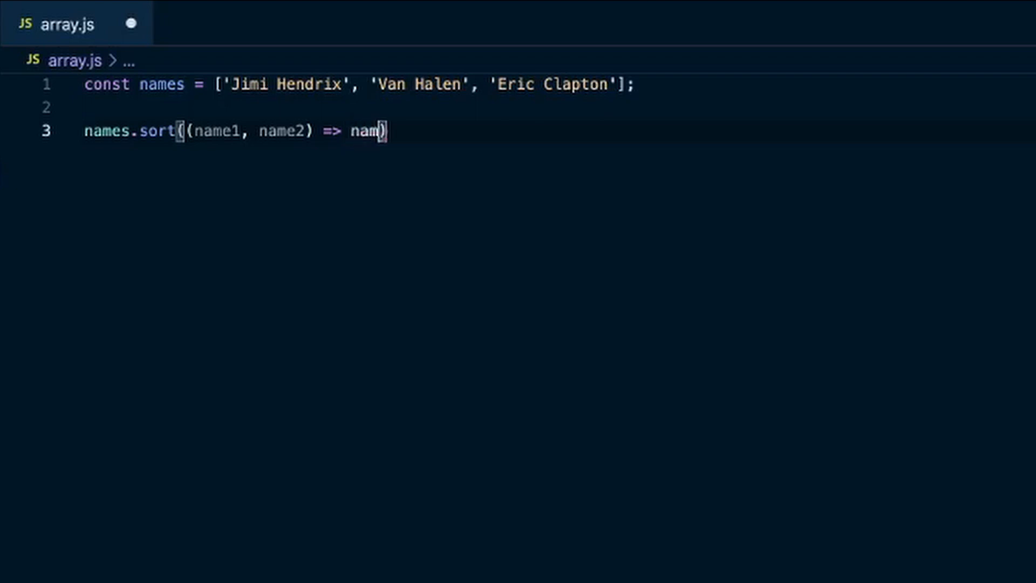
pyautogui.write('e1')
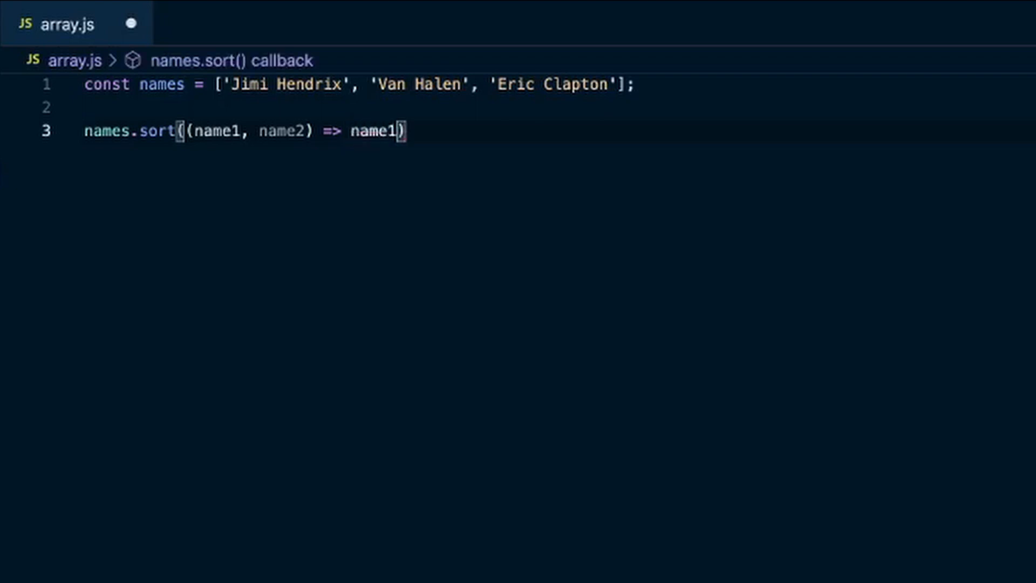
pyautogui.moveTo(402, 79)
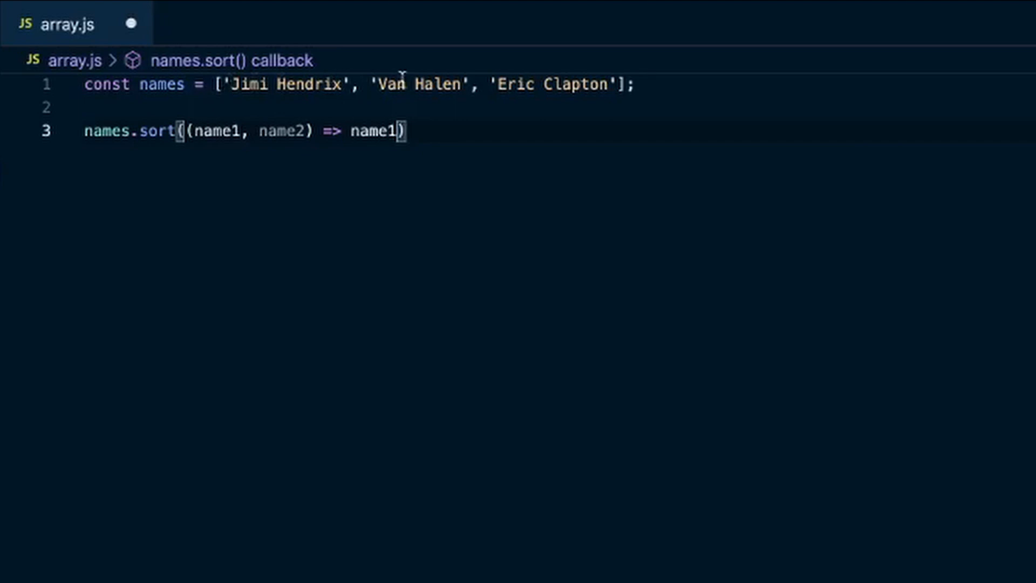
pyautogui.moveTo(598, 113)
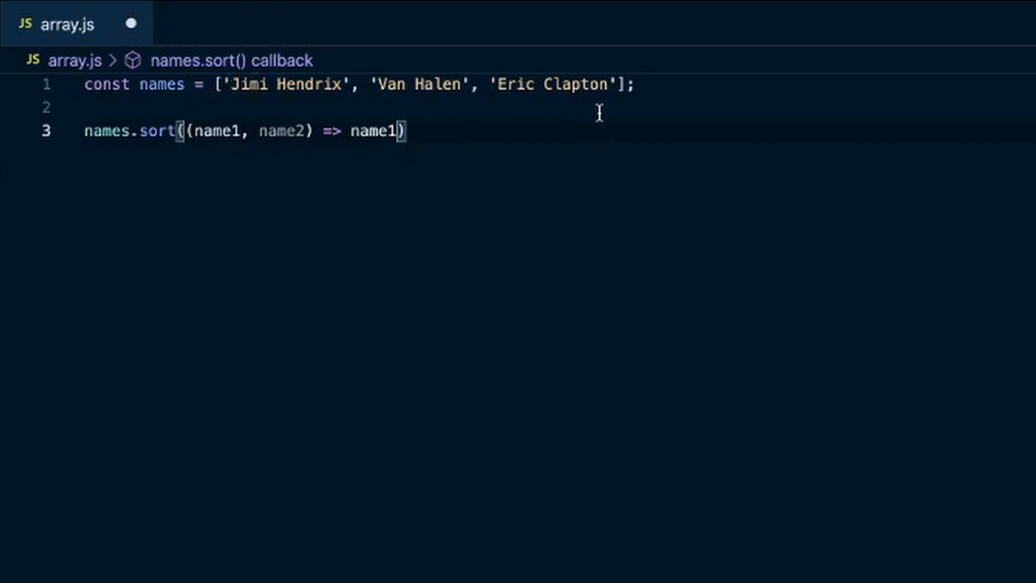
pyautogui.moveTo(728, 201)
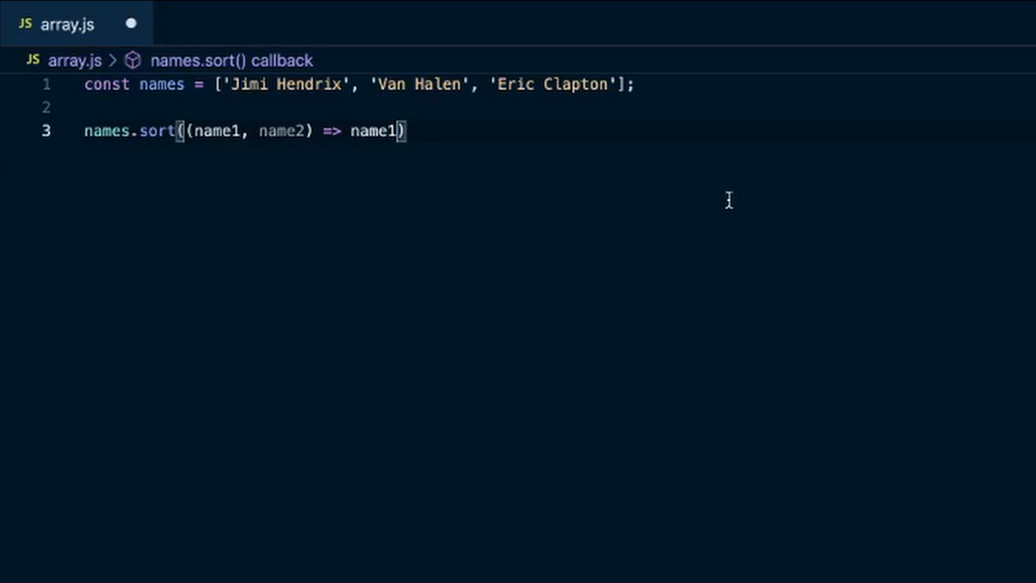
pyautogui.write('.')
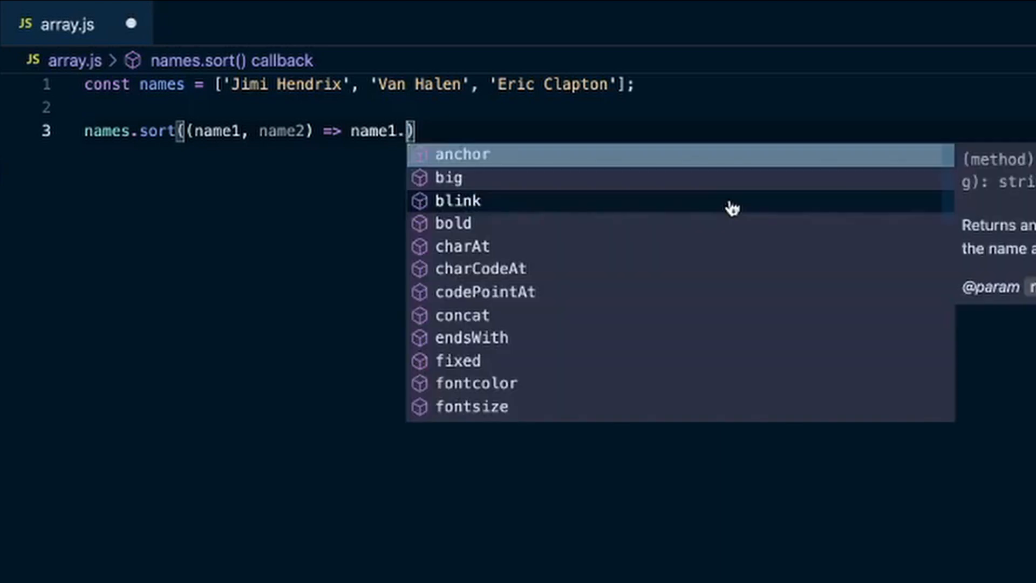
pyautogui.write('split(')
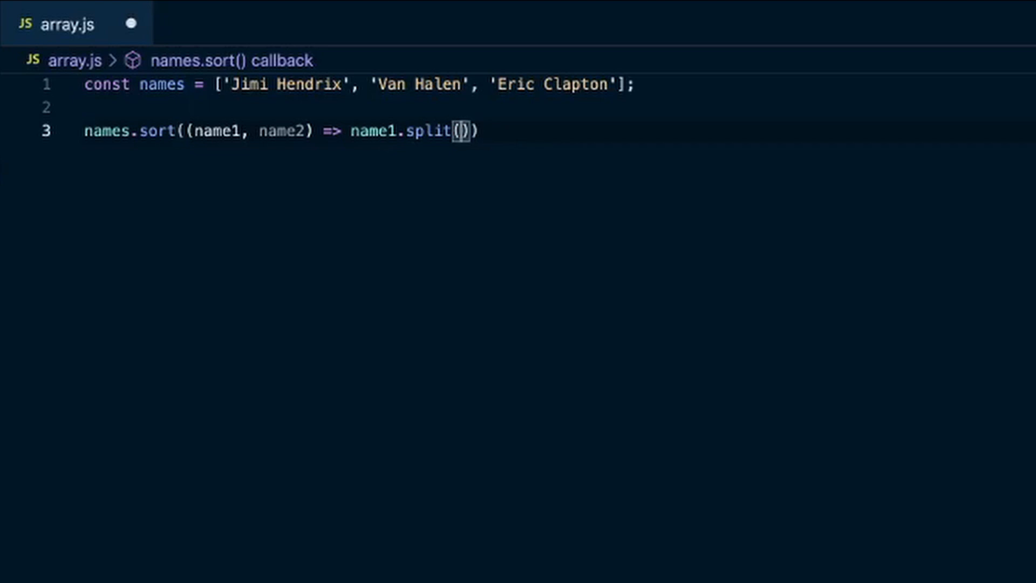
# Step: Split name1 on a space and take index [1] to get its last name
pyautogui.write("'")
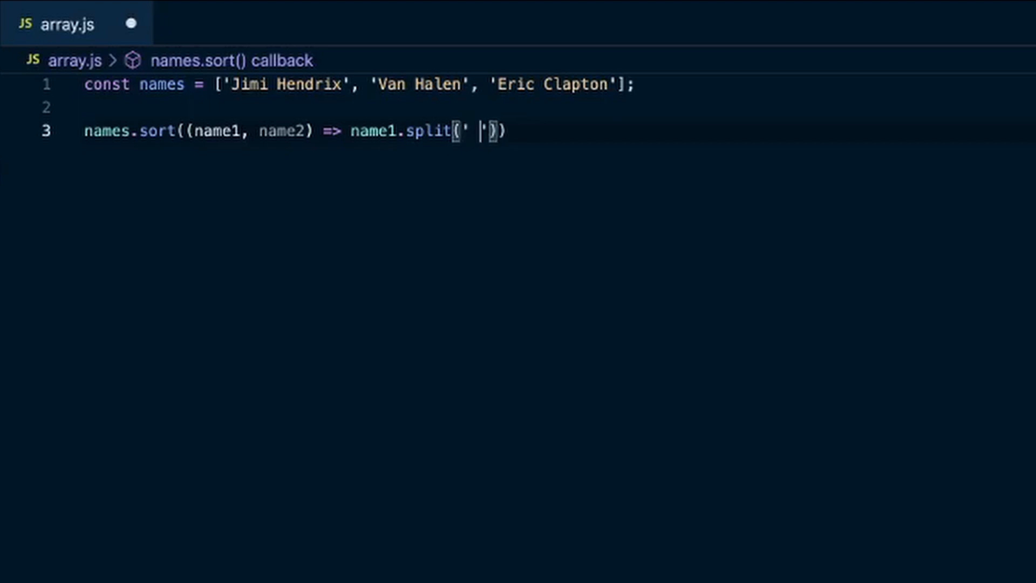
pyautogui.click(274, 84)
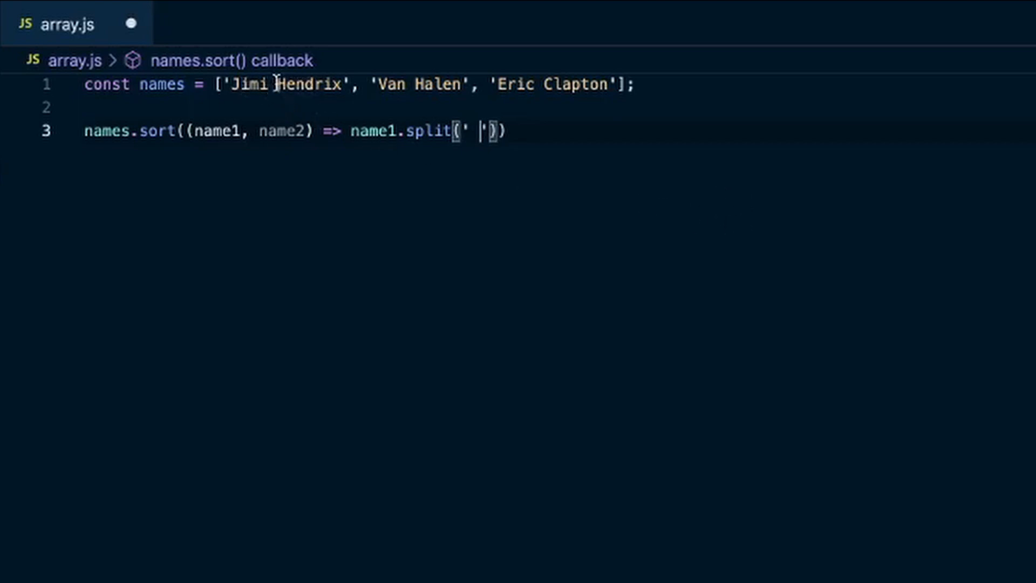
pyautogui.moveTo(590, 205)
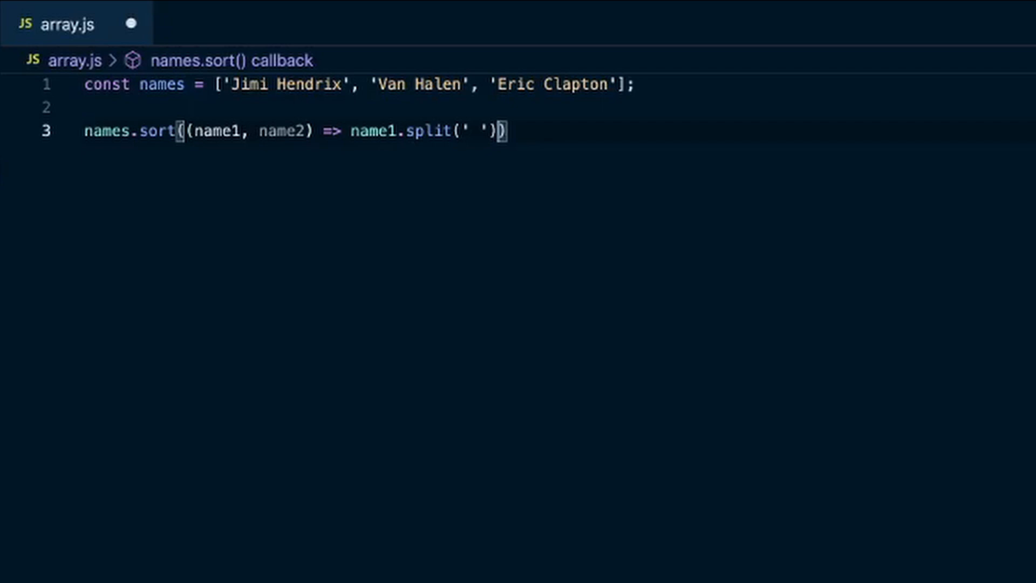
pyautogui.write('[1]')
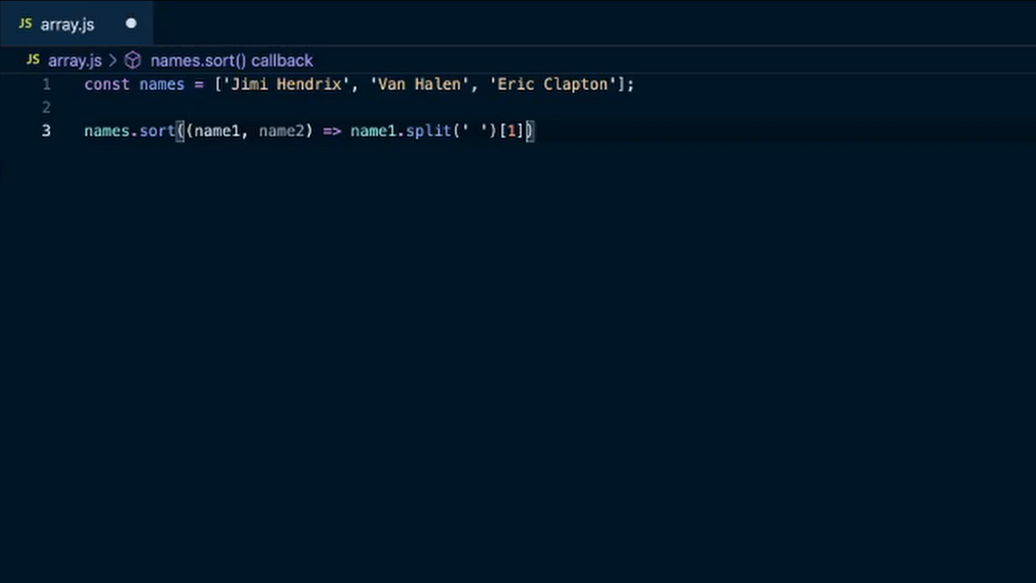
pyautogui.moveTo(298, 84)
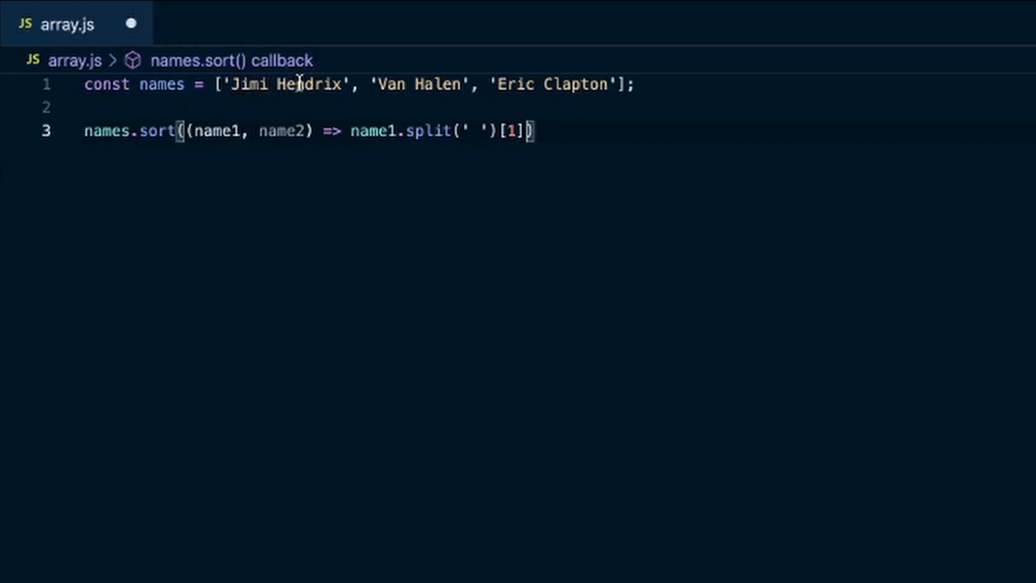
pyautogui.moveTo(352, 177)
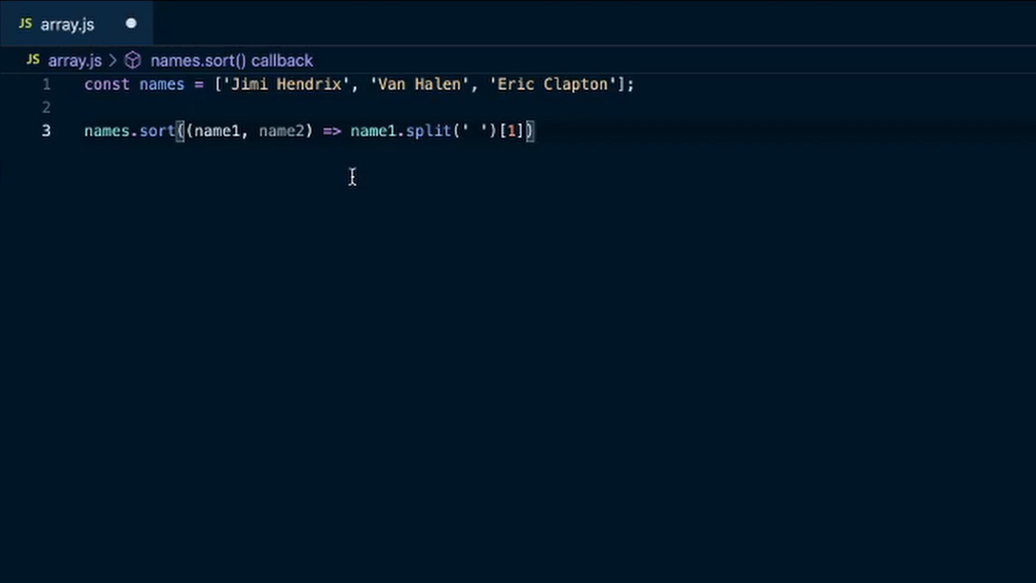
# Step: Compare with localeCompare against name2.split(' ')[1], the second last name
pyautogui.write('.localeCompare')
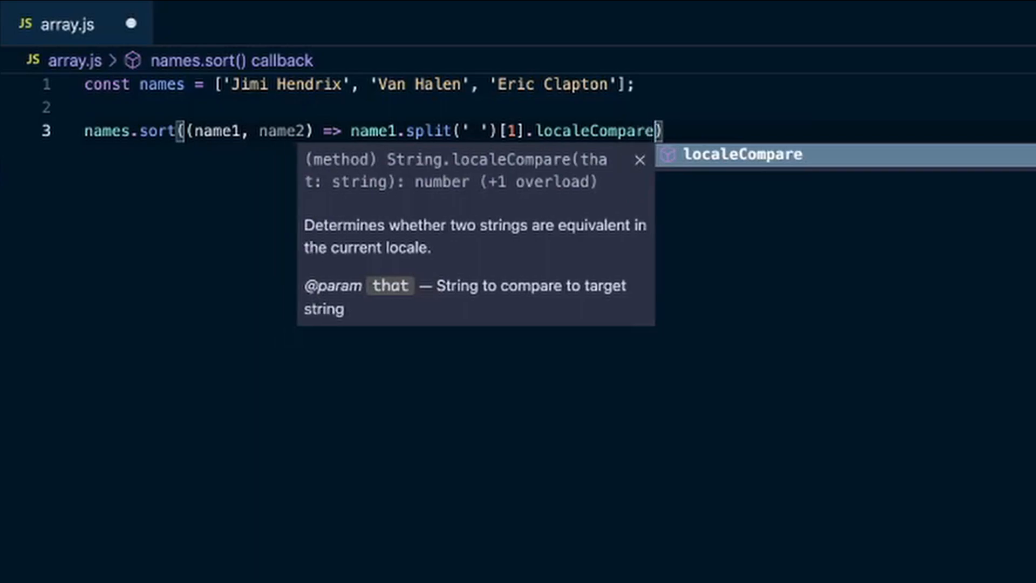
pyautogui.moveTo(347, 164)
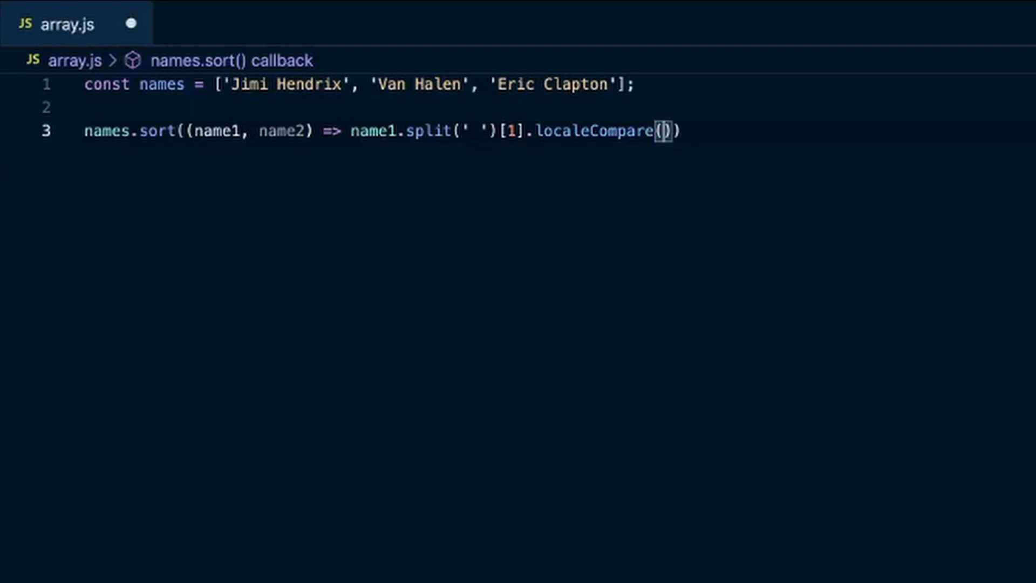
pyautogui.write('nam')
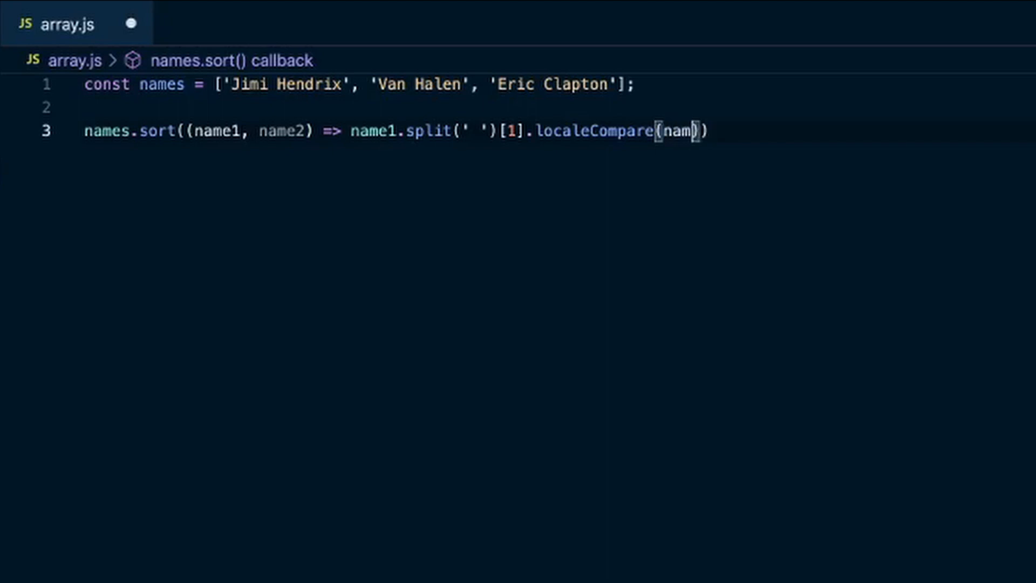
pyautogui.write('e2')
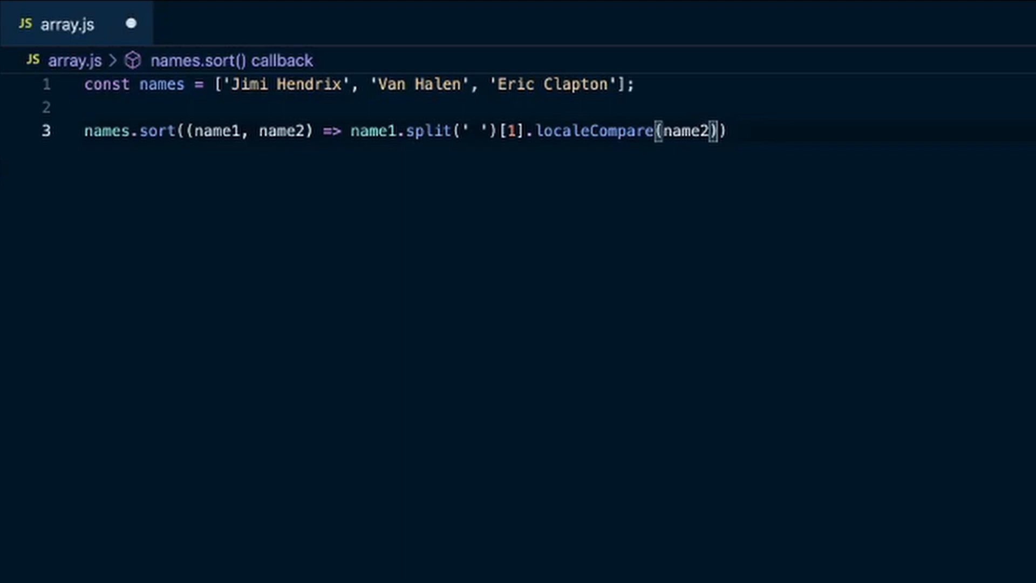
pyautogui.write('.split')
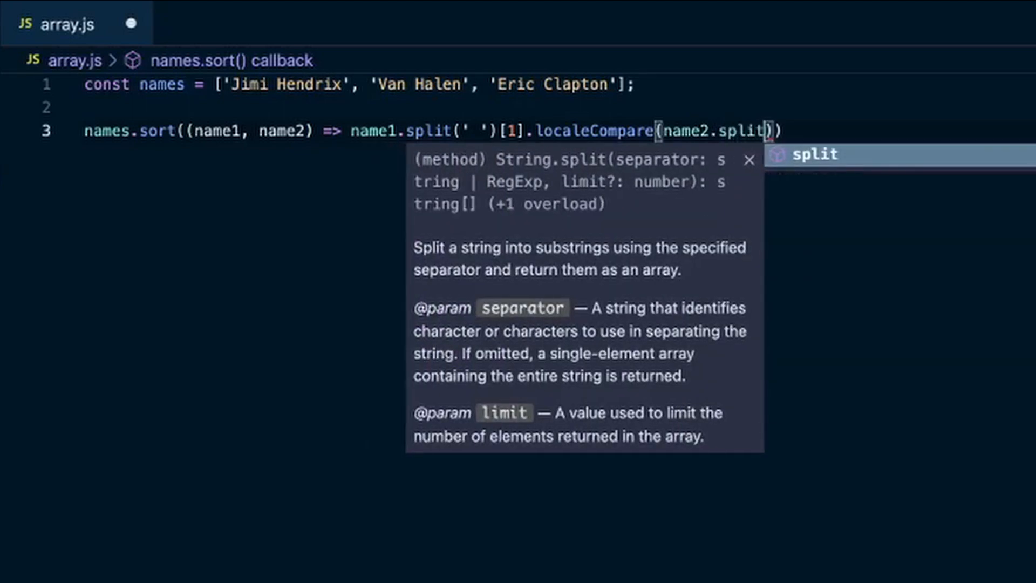
pyautogui.write("(' ')")
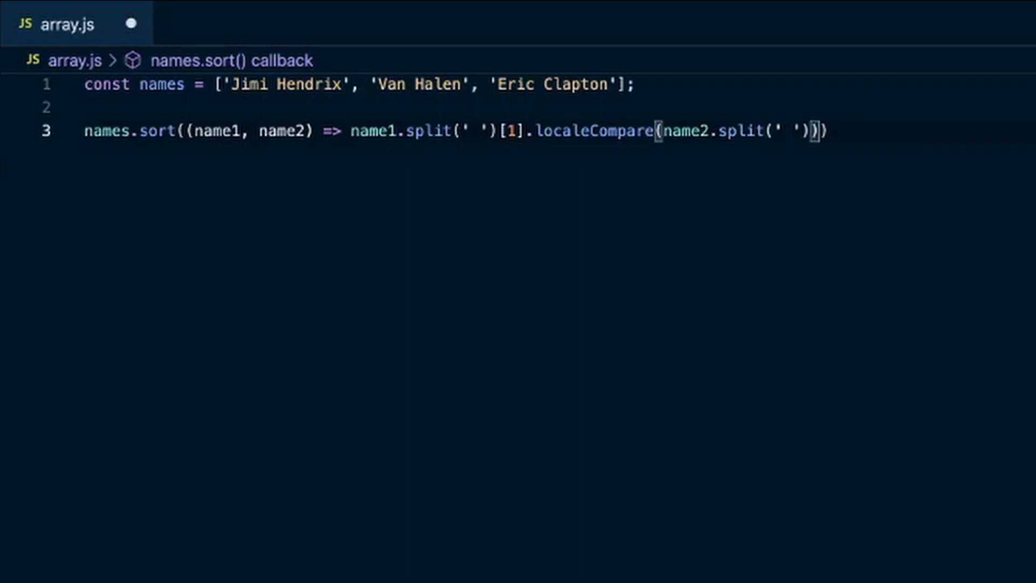
pyautogui.write('[1]')
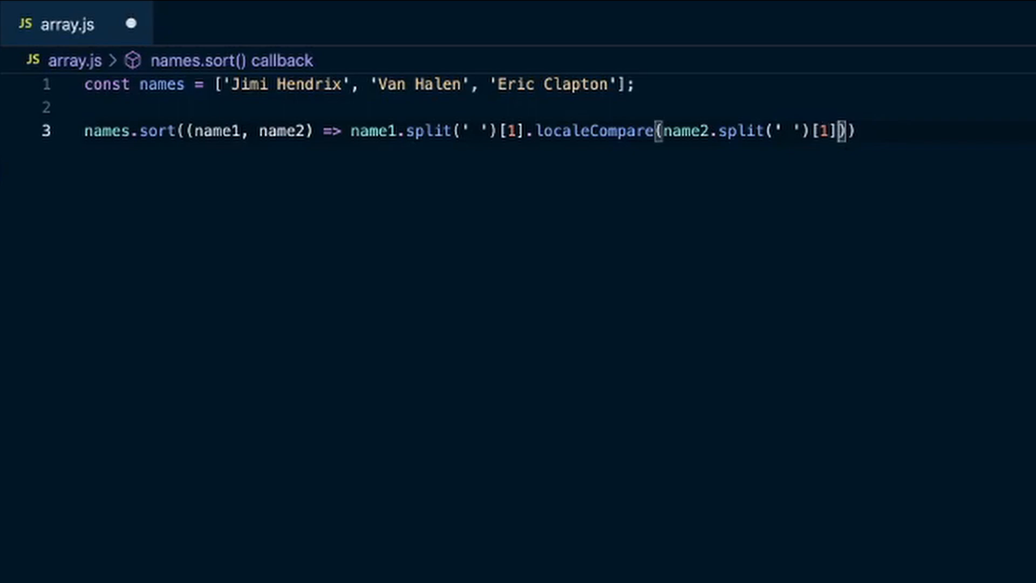
pyautogui.moveTo(735, 51)
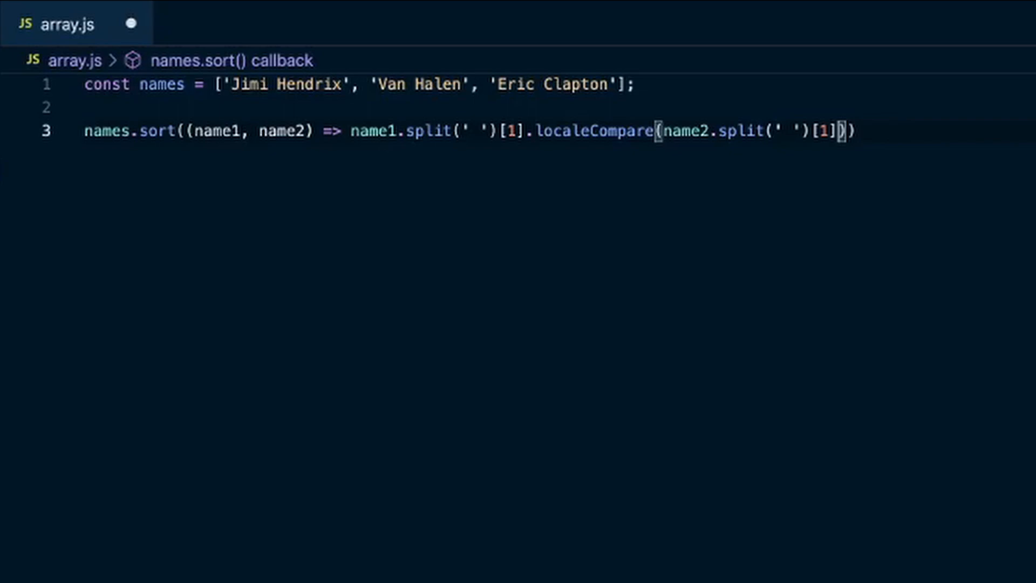
# Step: Add console.log(names); on a new line after the sort call
pyautogui.press('Enter')
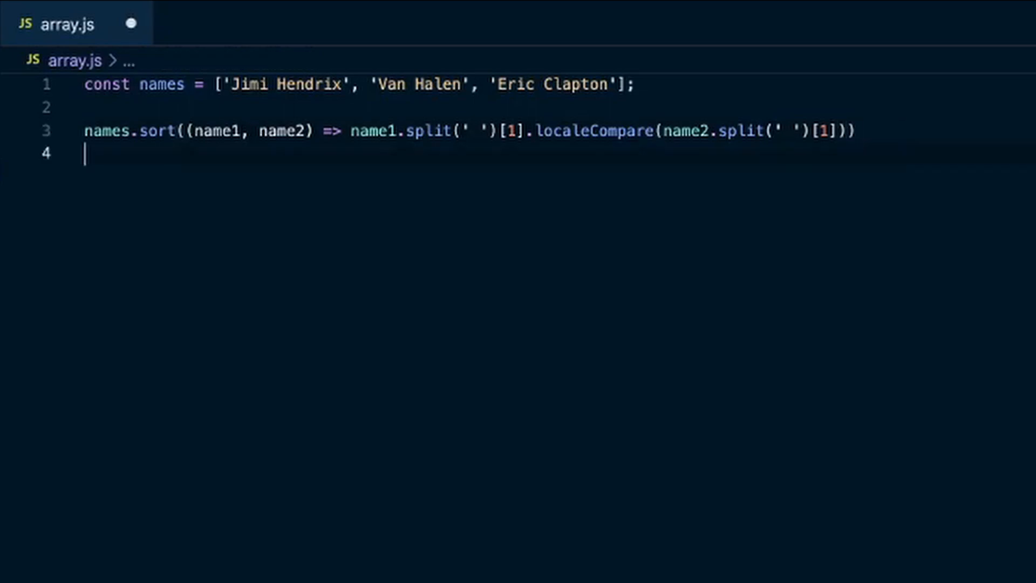
pyautogui.write('console.')
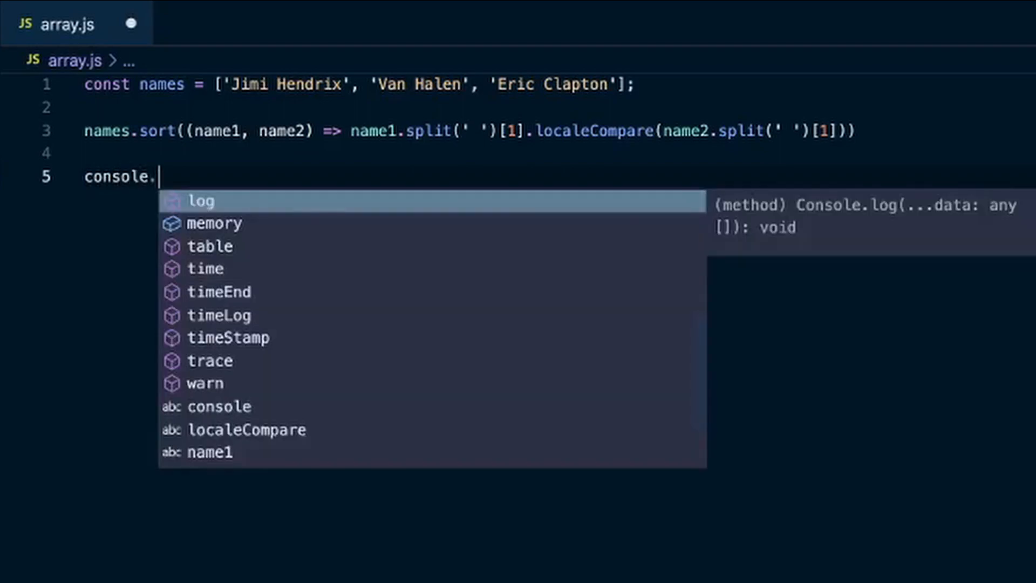
pyautogui.write('log(nam')
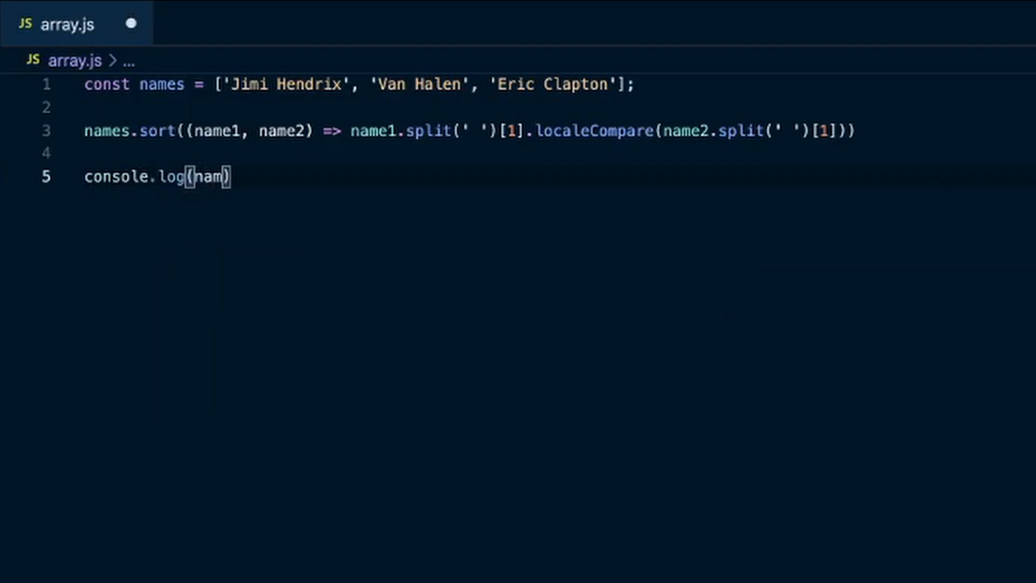
pyautogui.write('es);')
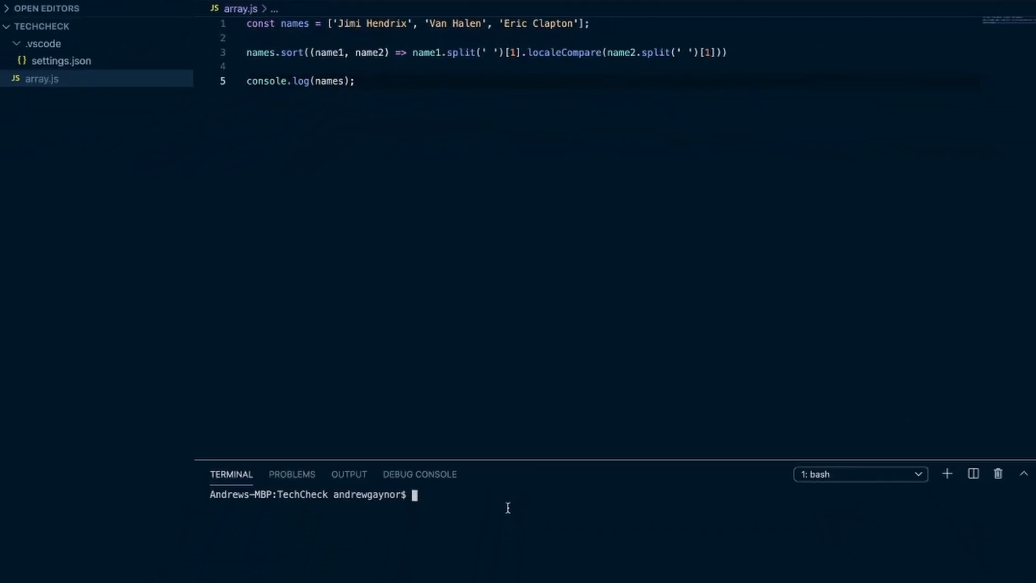
# Step: Run node array.js in the terminal to print the names sorted by last name
pyautogui.write('node arra')
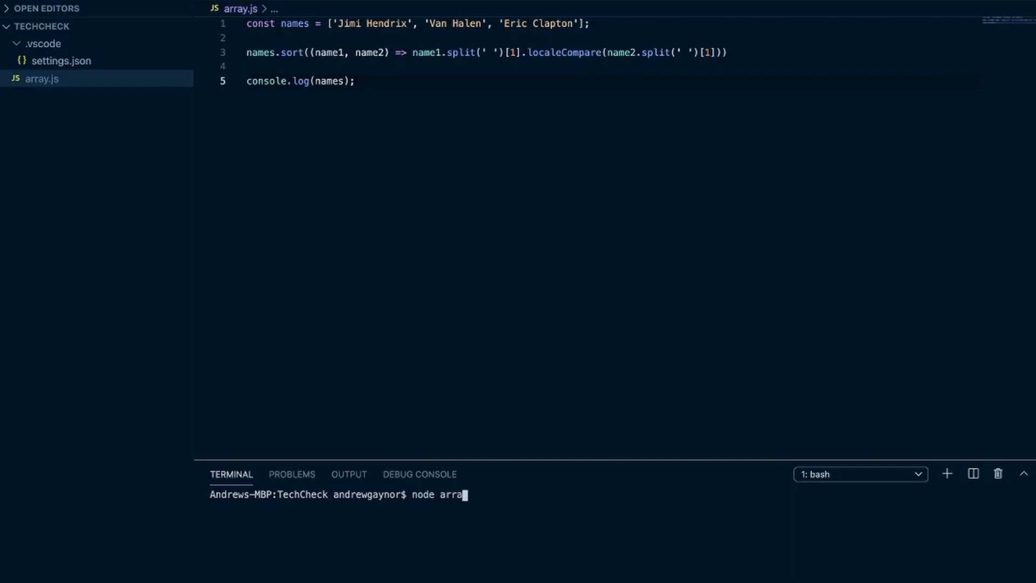
pyautogui.write('y.js')
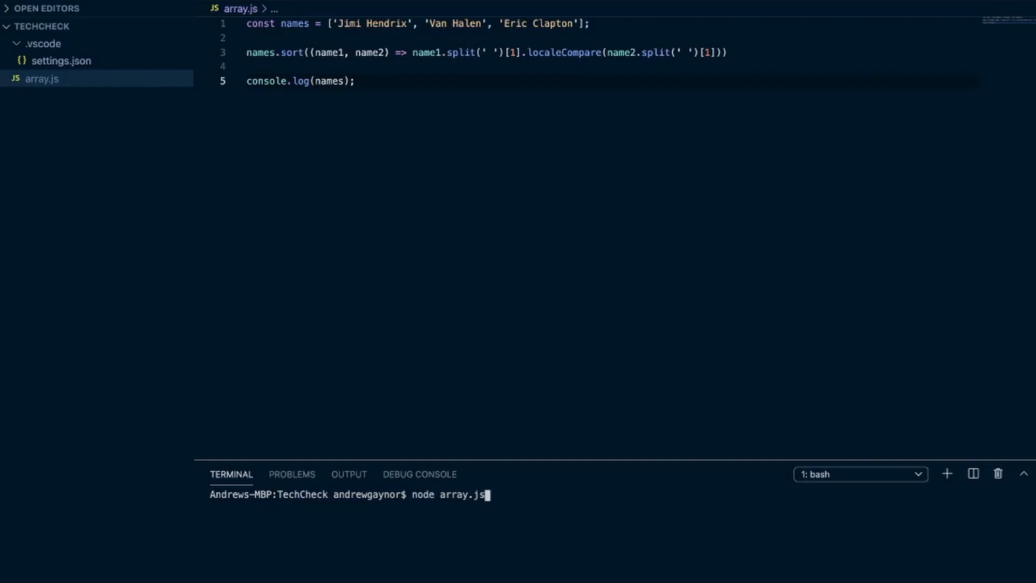
pyautogui.press('Return')
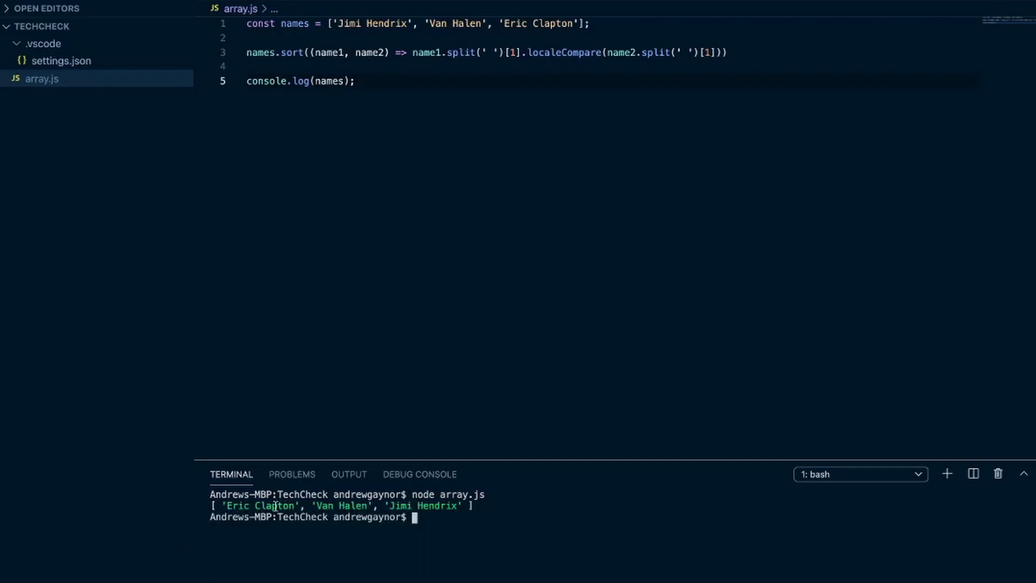
pyautogui.moveTo(373, 493)
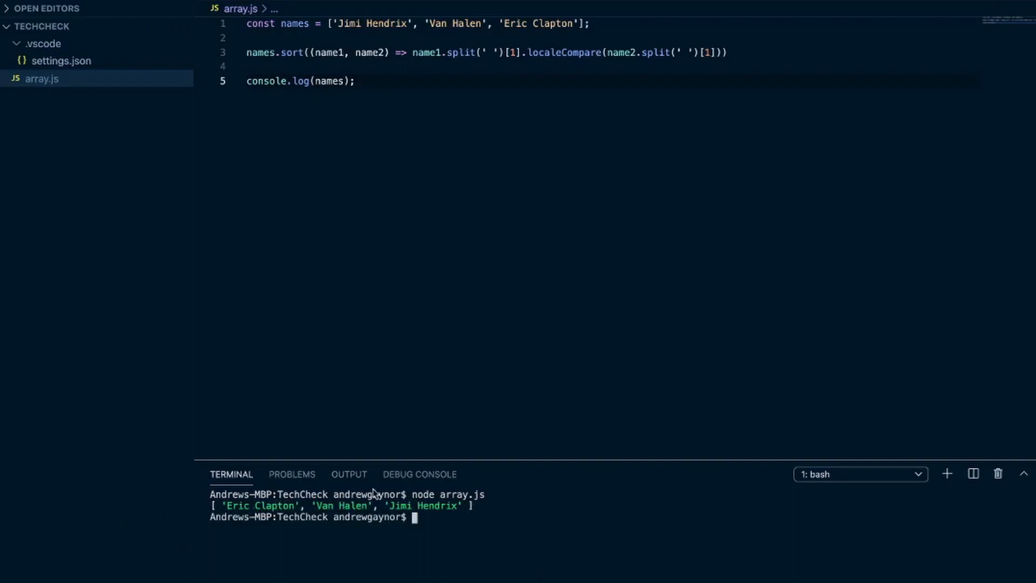
pyautogui.moveTo(529, 539)
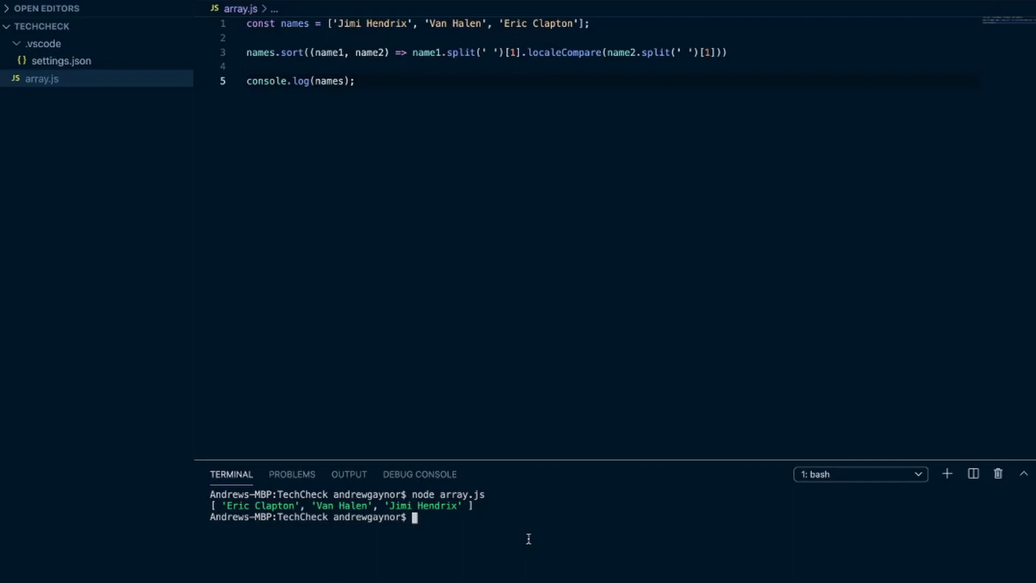
pyautogui.moveTo(259, 99)
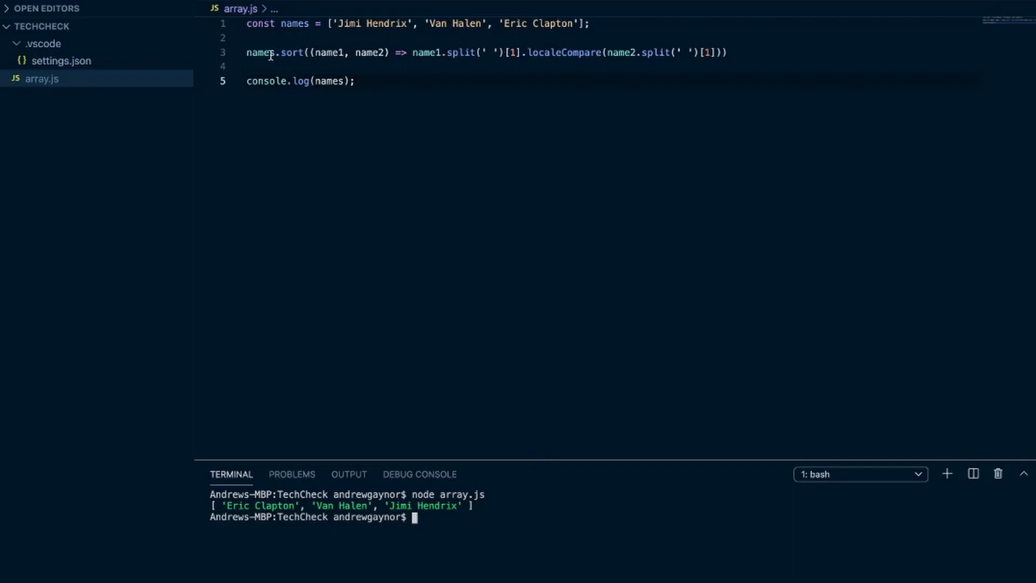
pyautogui.moveTo(421, 120)
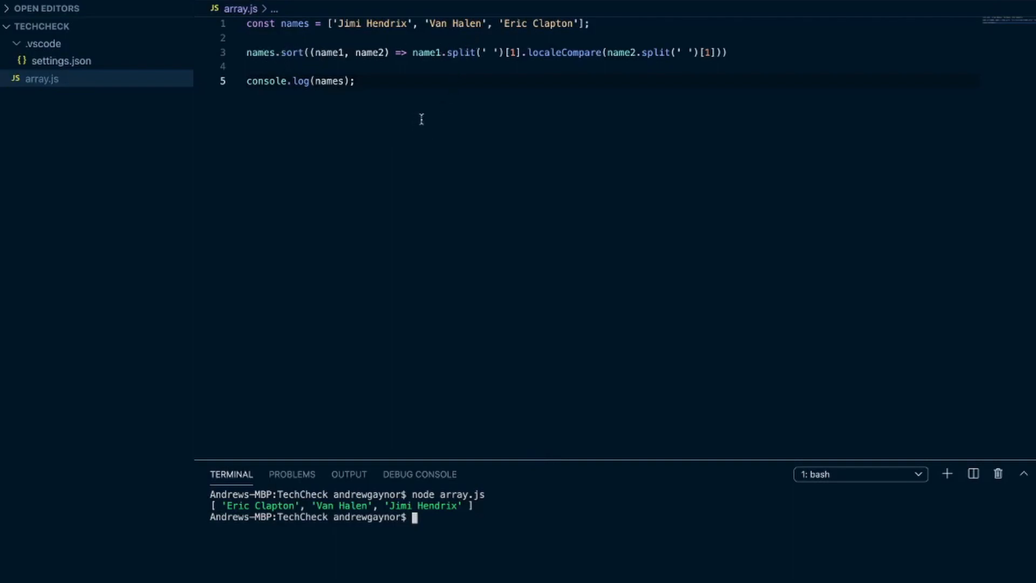
pyautogui.moveTo(328, 81)
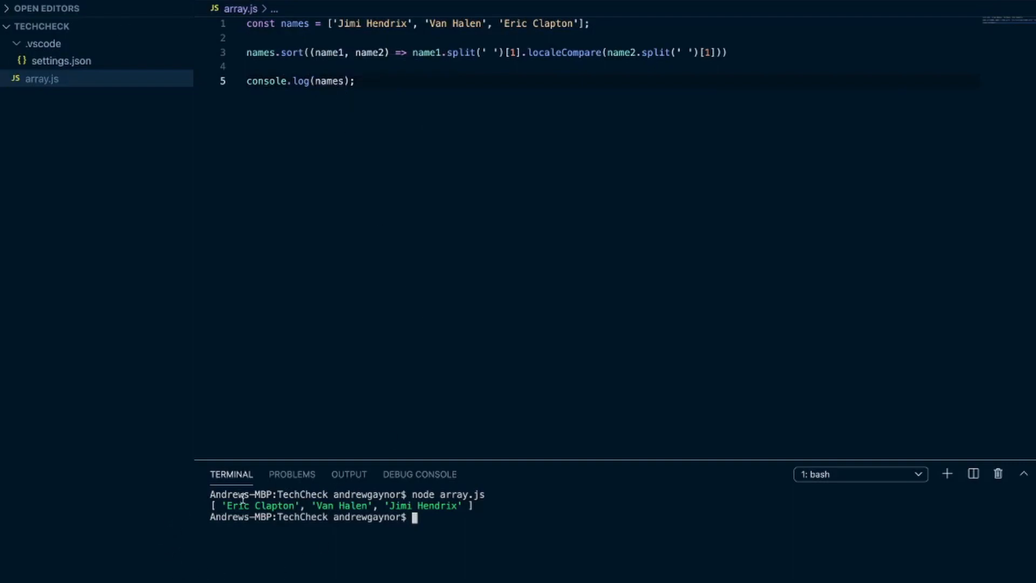
pyautogui.moveTo(376, 534)
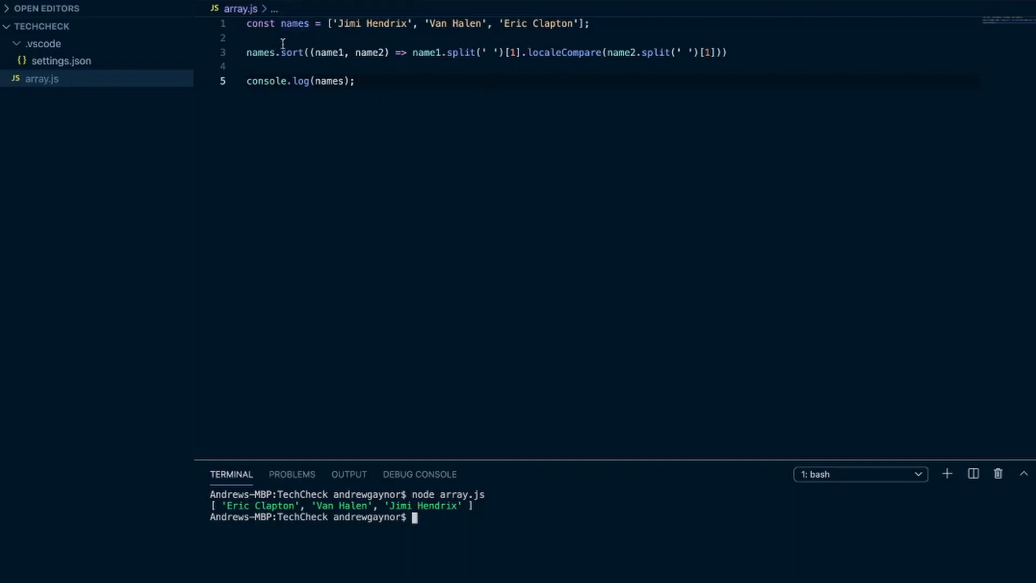
pyautogui.moveTo(377, 28)
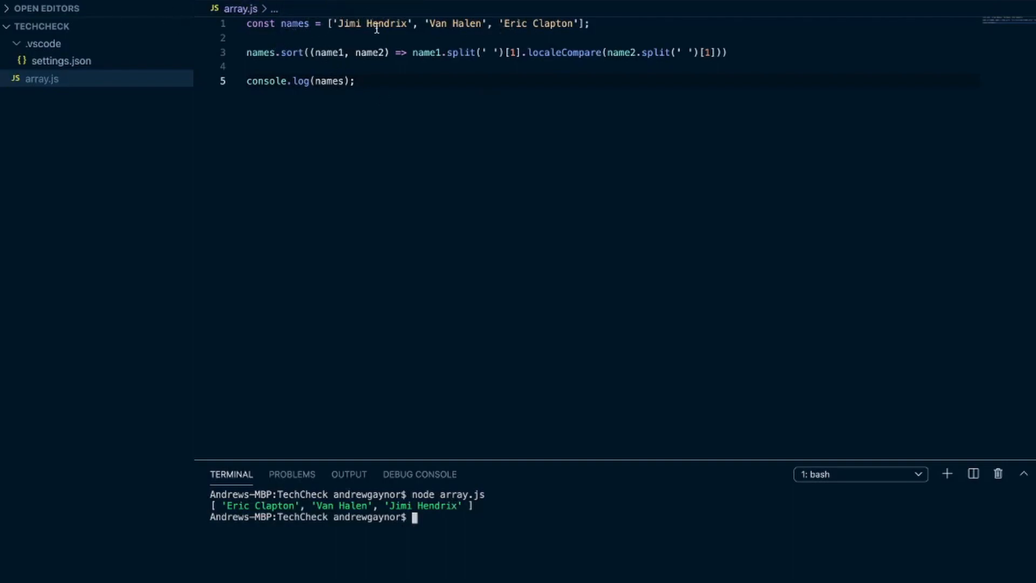
pyautogui.click(589, 23)
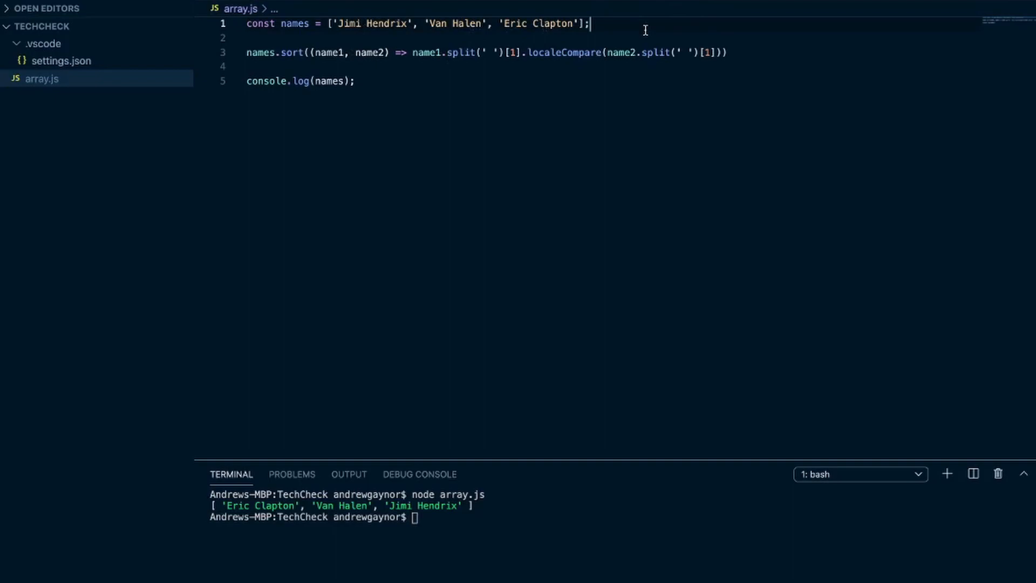
# Step: Declare const orderedNames = [...names] as a spread copy of the names array
pyautogui.write('const')
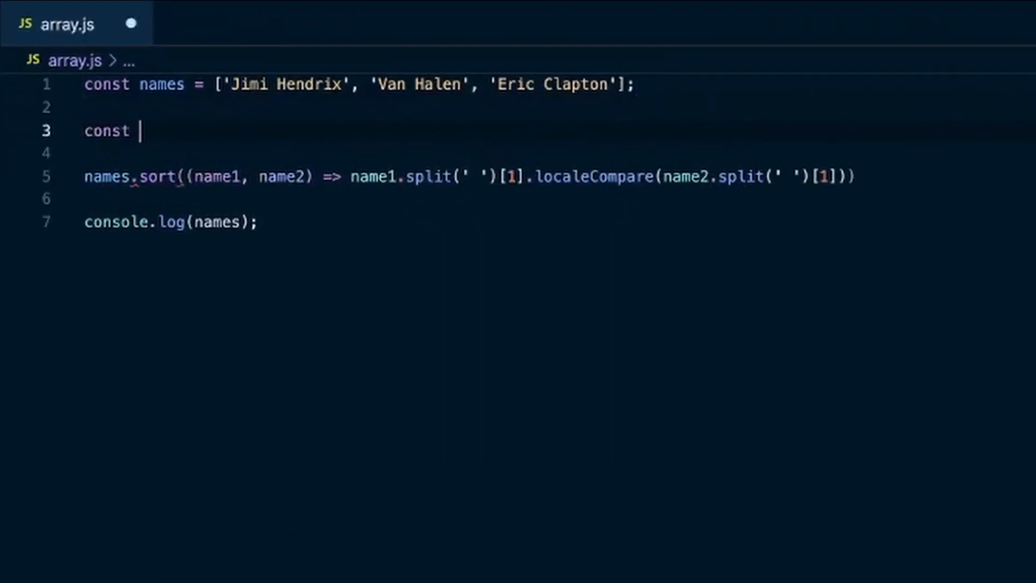
pyautogui.write('orderedNa')
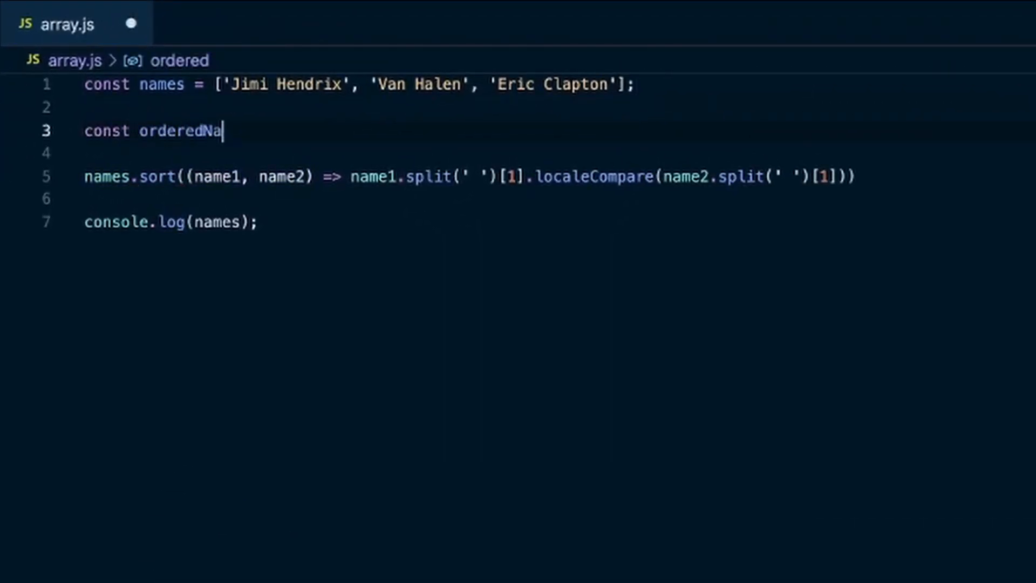
pyautogui.write('mes =')
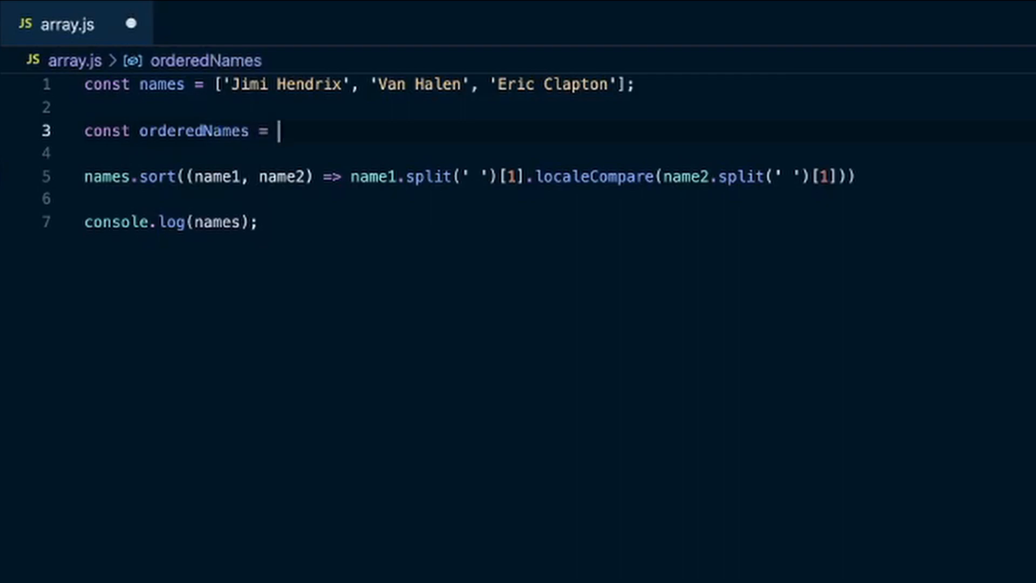
pyautogui.write('[]')
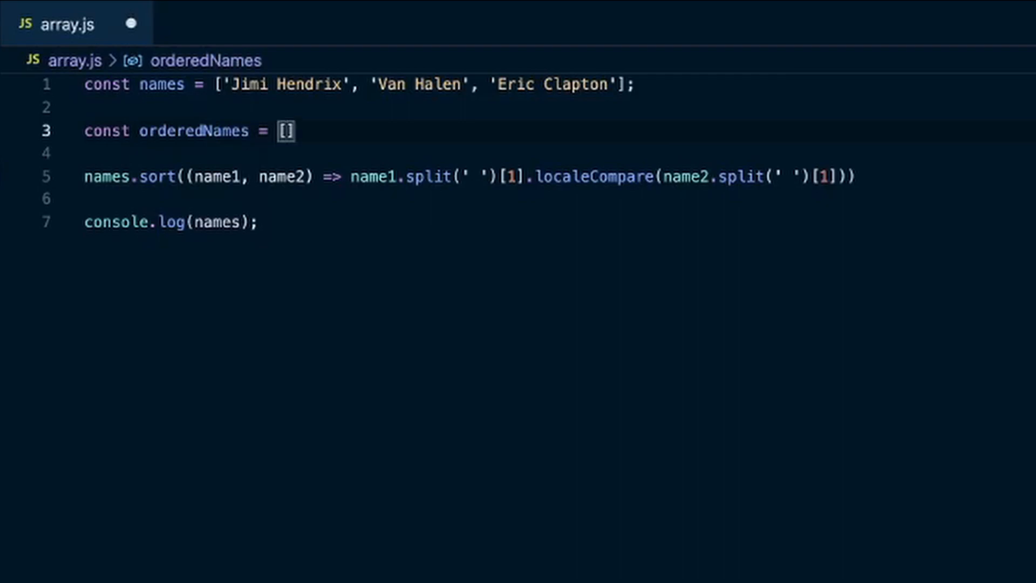
pyautogui.write('.')
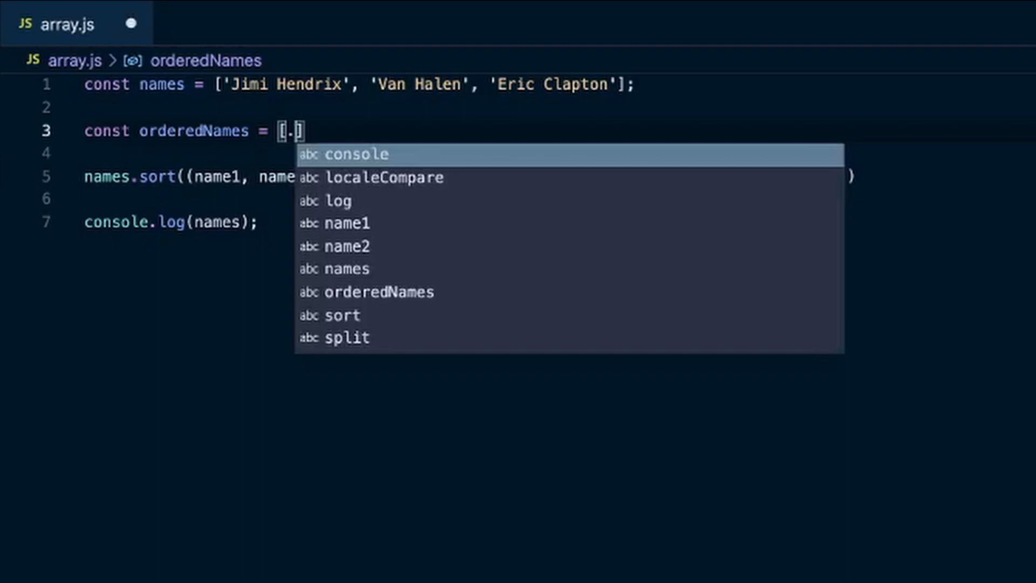
pyautogui.write('..names')
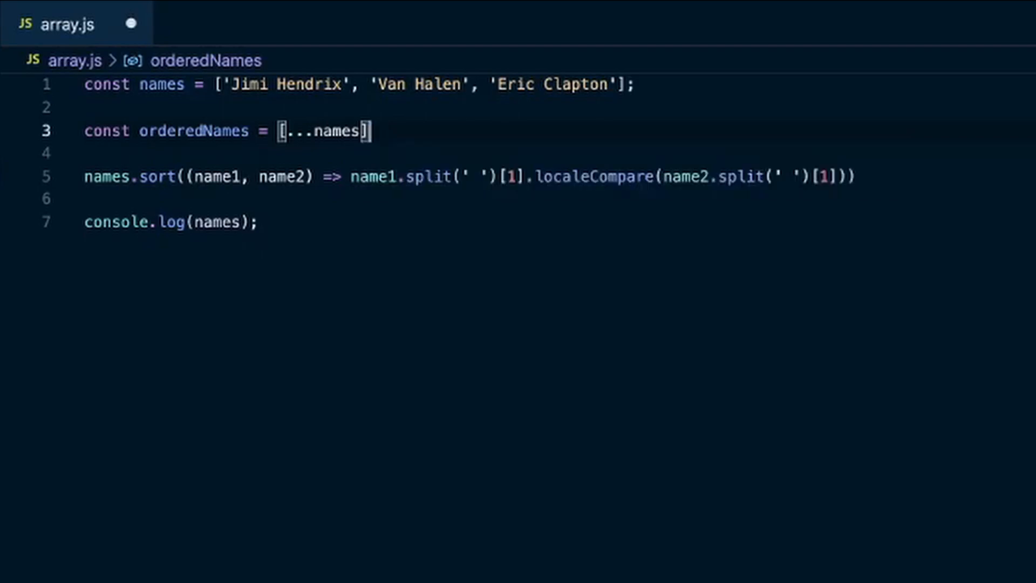
pyautogui.moveTo(130, 176)
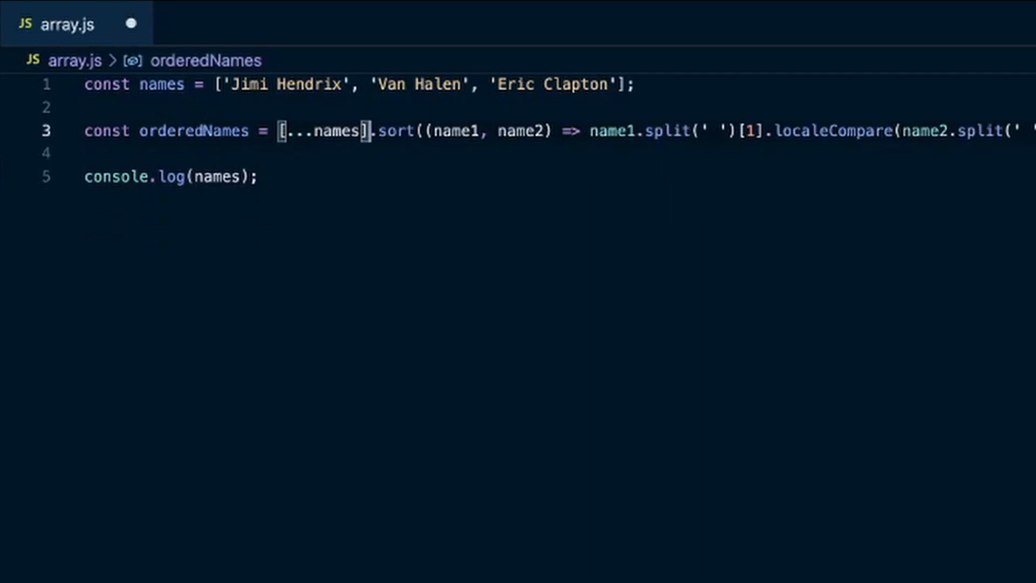
pyautogui.moveTo(463, 339)
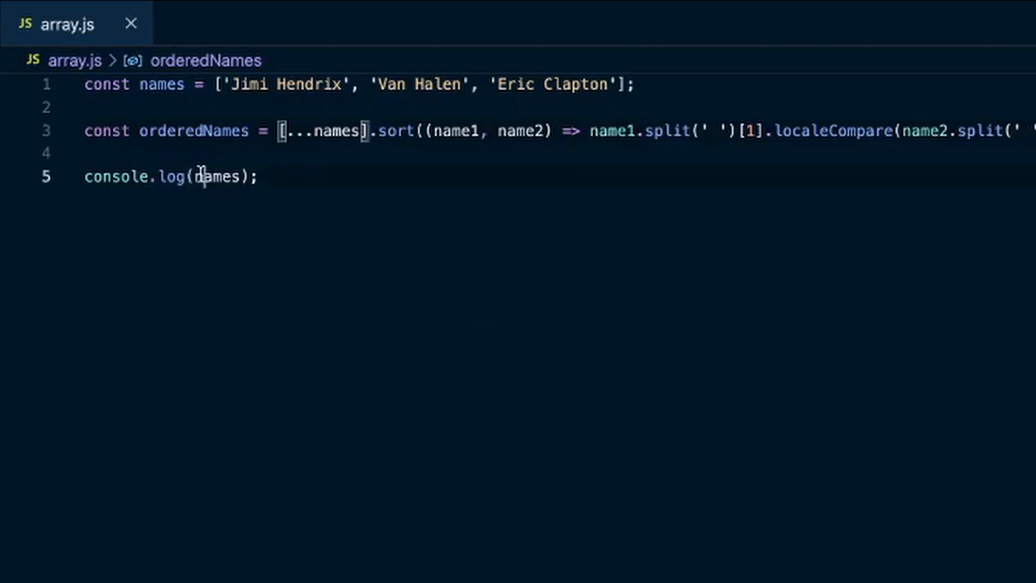
# Step: Log orderedNames instead of names and rerun node array.js
pyautogui.press('Backspace')
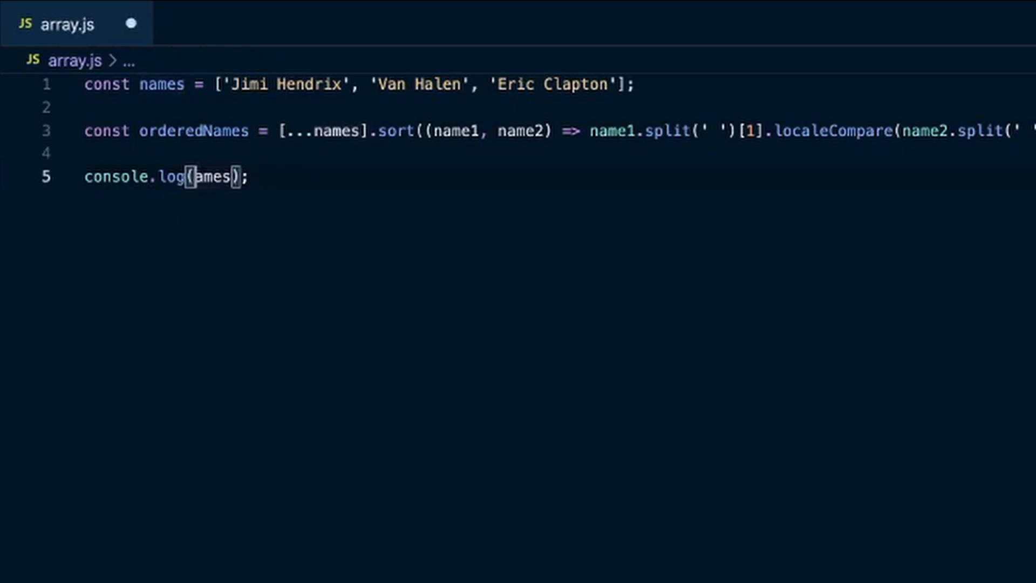
pyautogui.moveTo(271, 192)
pyautogui.write('ordere')
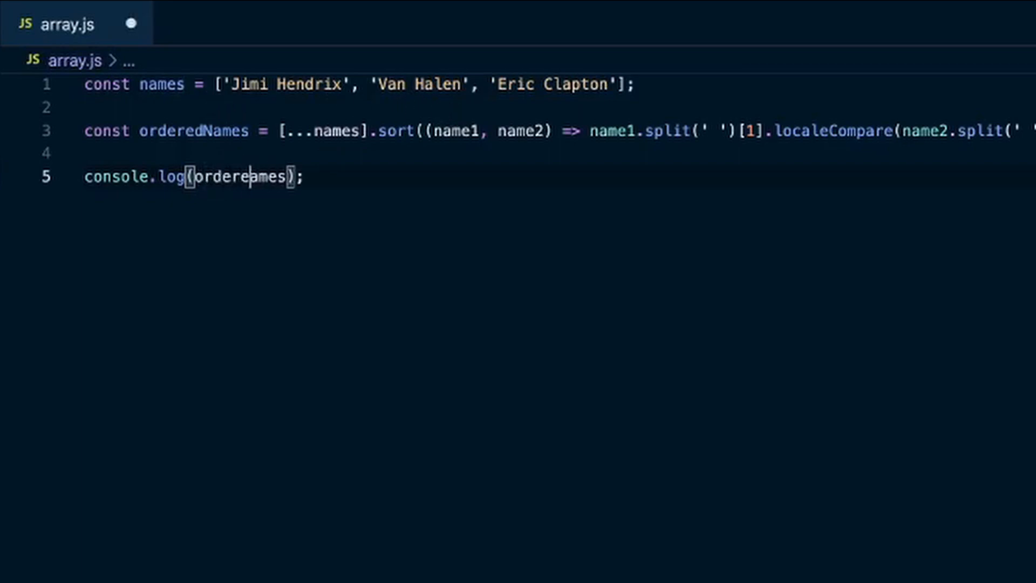
pyautogui.write('dN')
pyautogui.write('node')
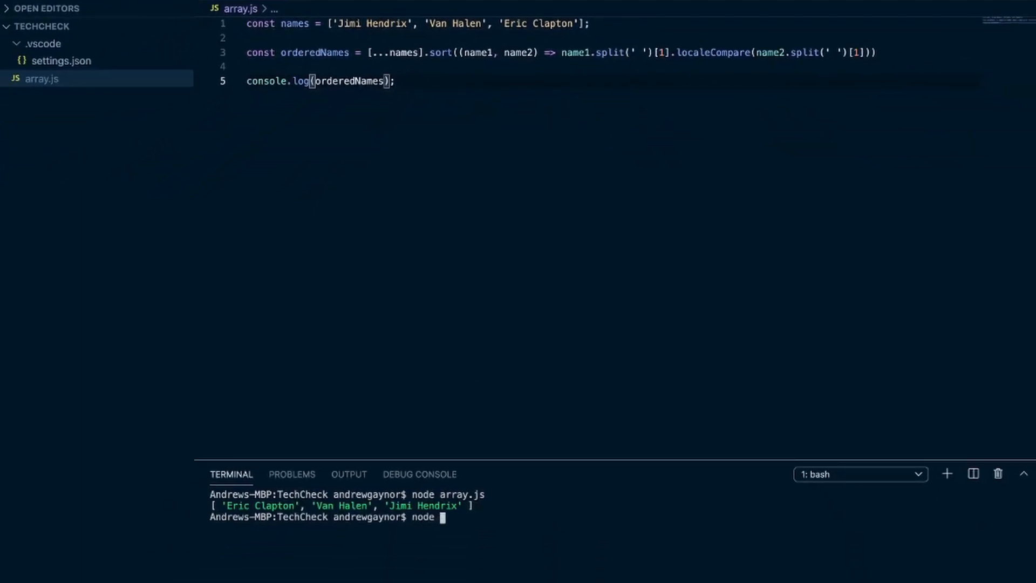
pyautogui.write('arr')
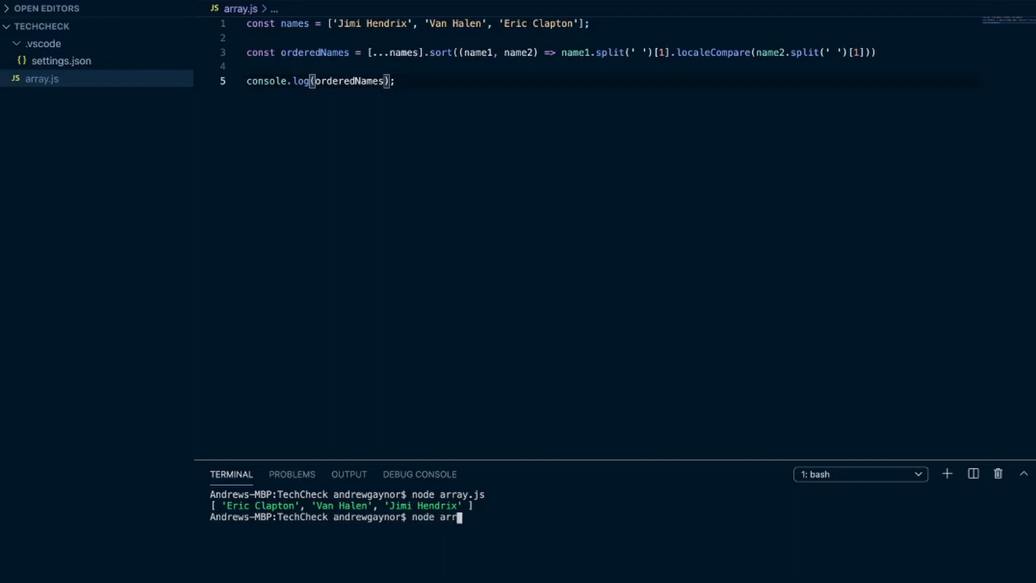
pyautogui.press('Return')
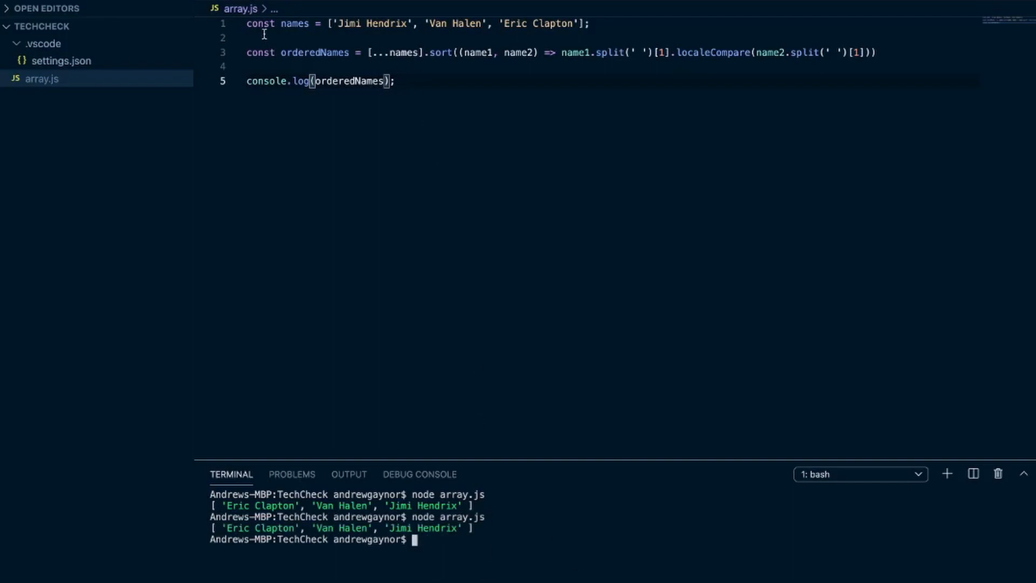
pyautogui.moveTo(375, 134)
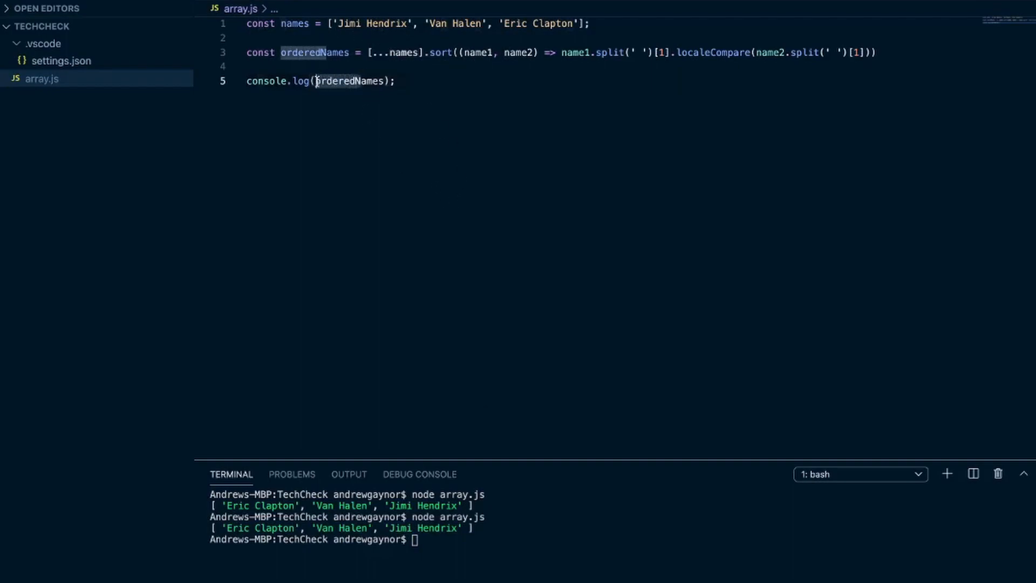
# Step: Log names again and rerun node array.js to show the original order
pyautogui.write('names')
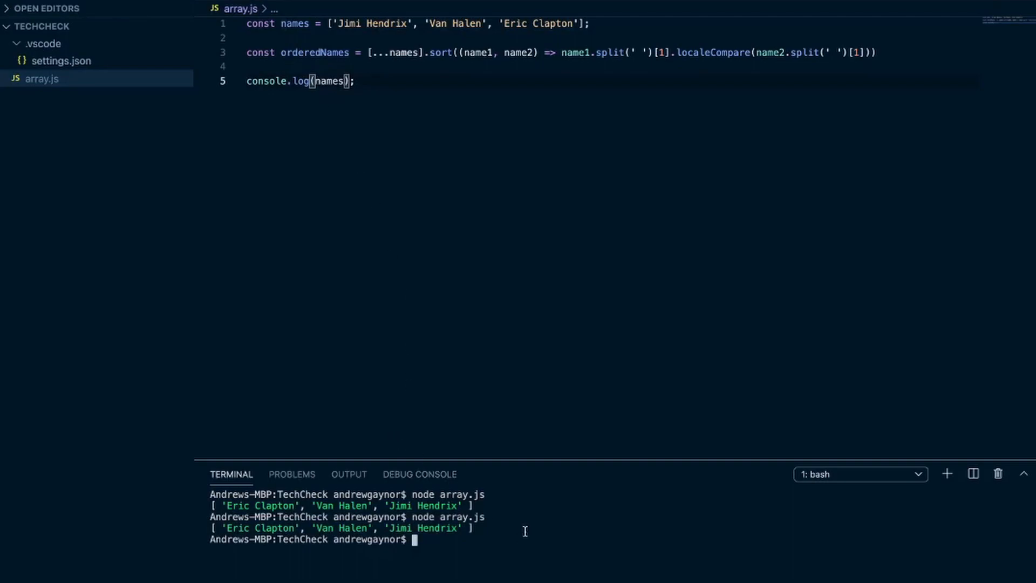
pyautogui.write('node array')
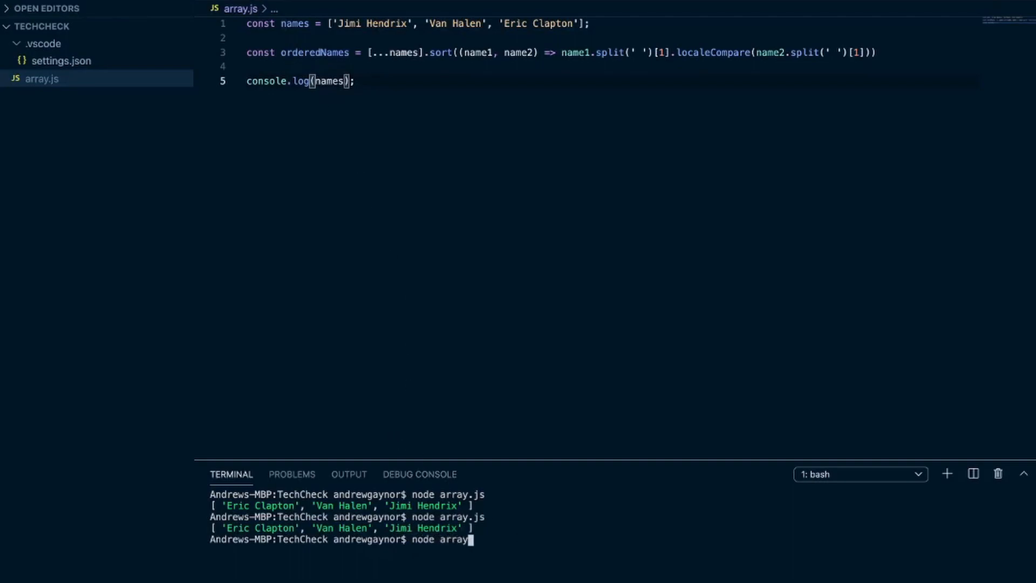
pyautogui.press('Return')
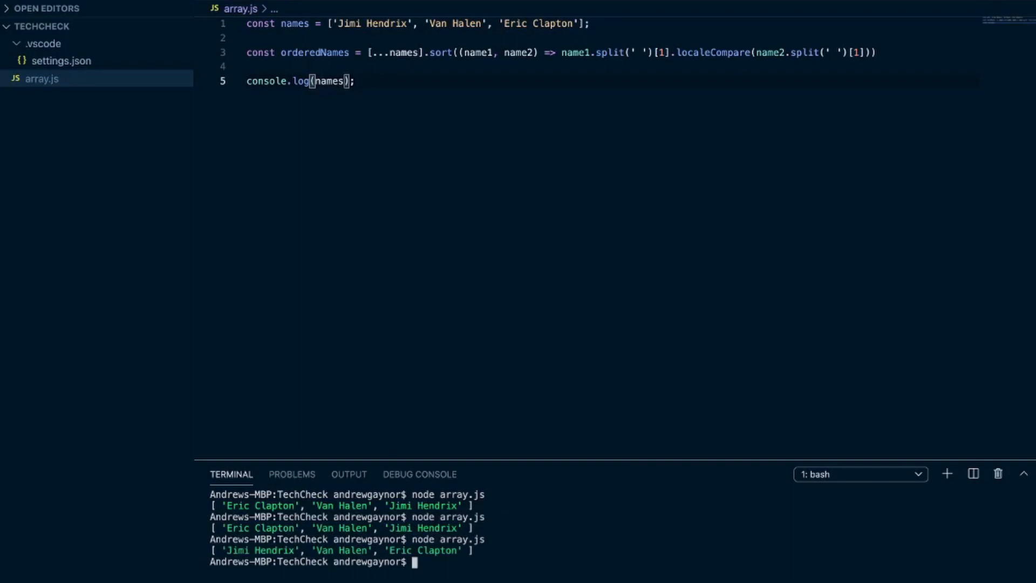
pyautogui.moveTo(534, 539)
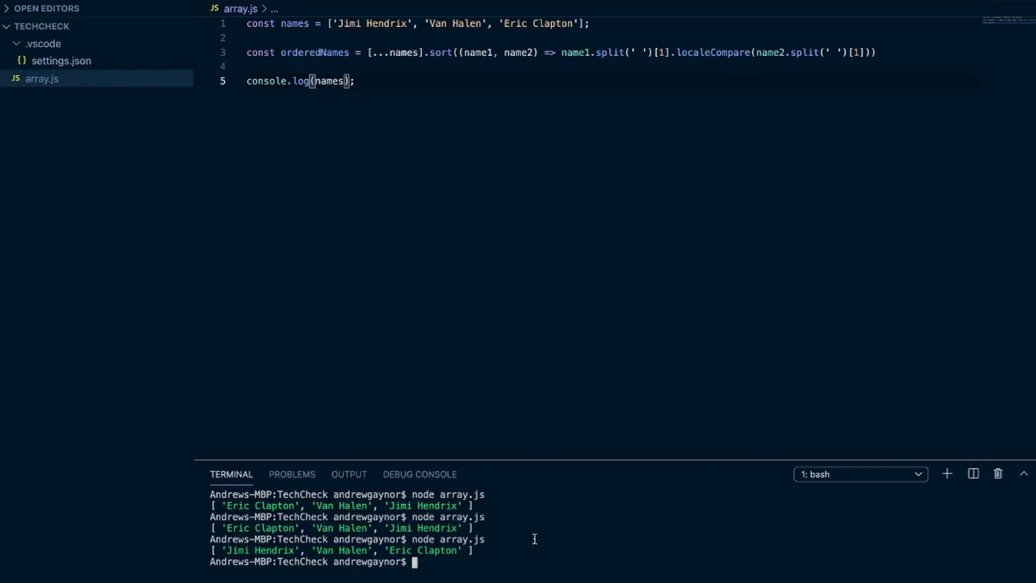
pyautogui.moveTo(630, 452)
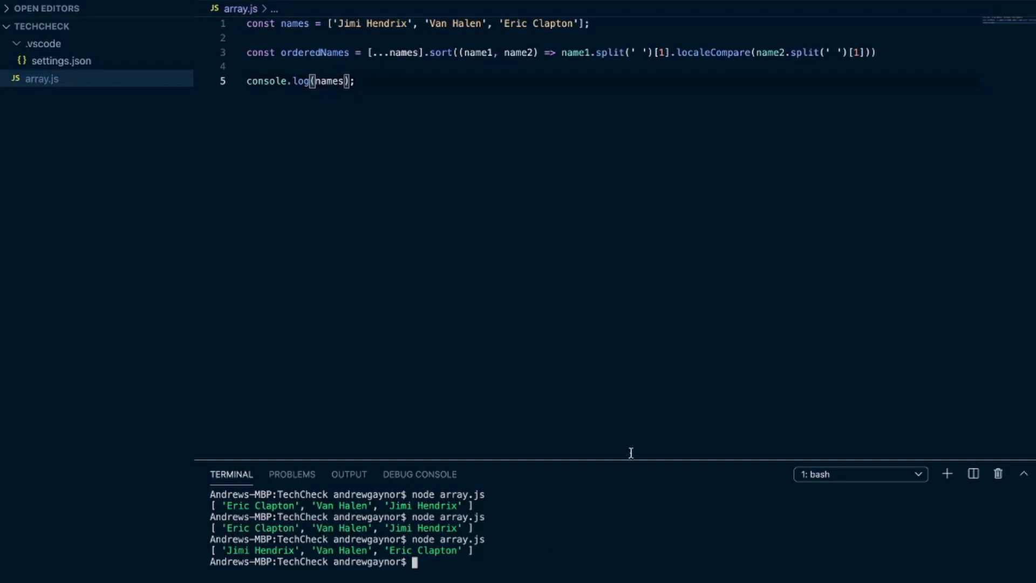
pyautogui.moveTo(549, 544)
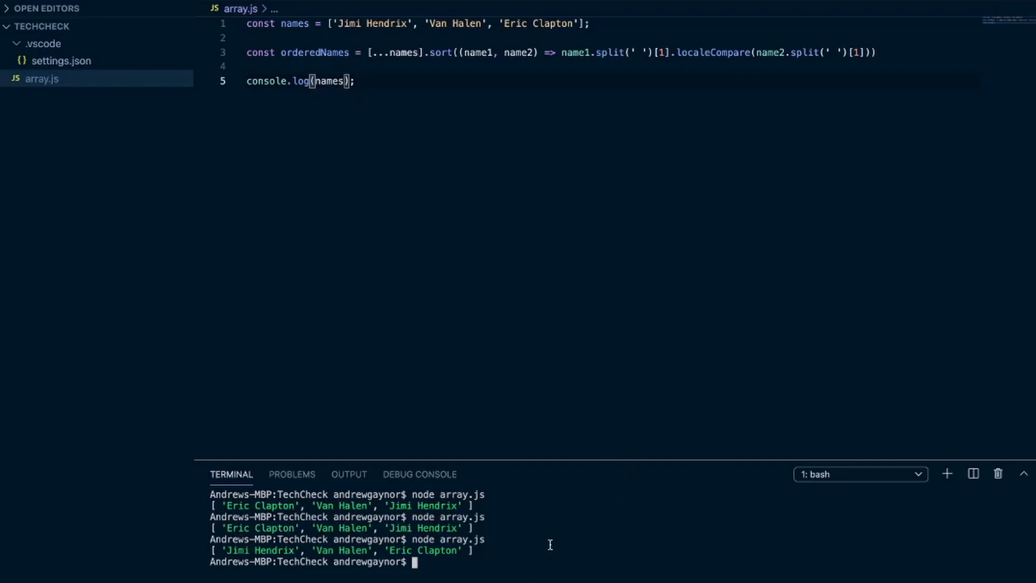